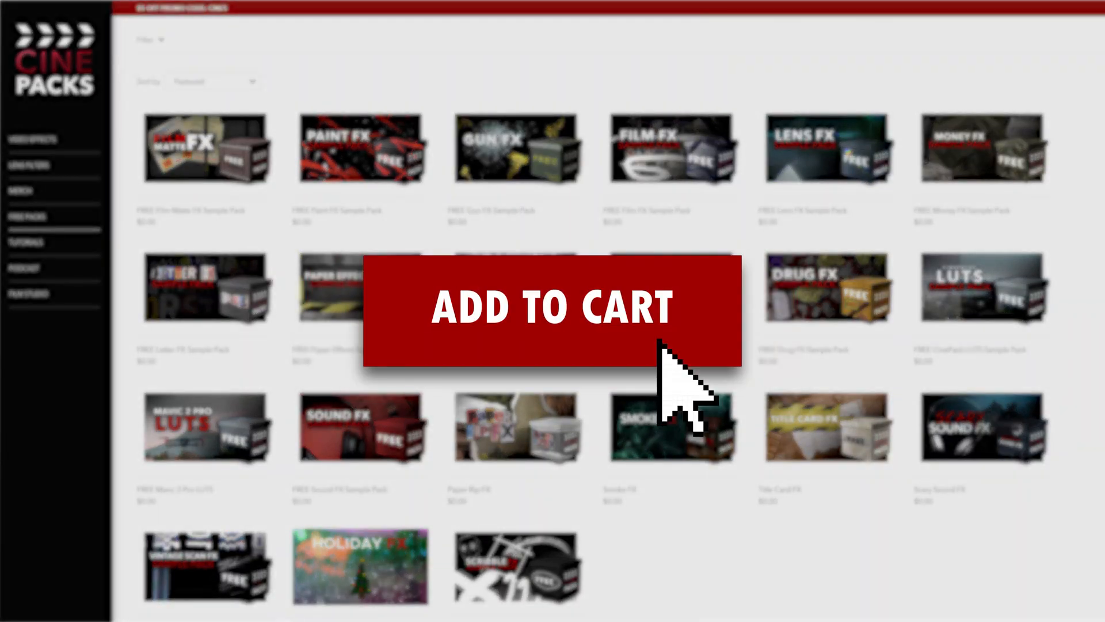
Add the free Fire and Water sample pack to the cart, complete checkout and download the FX SAMPLE zip
left_click(551, 308)
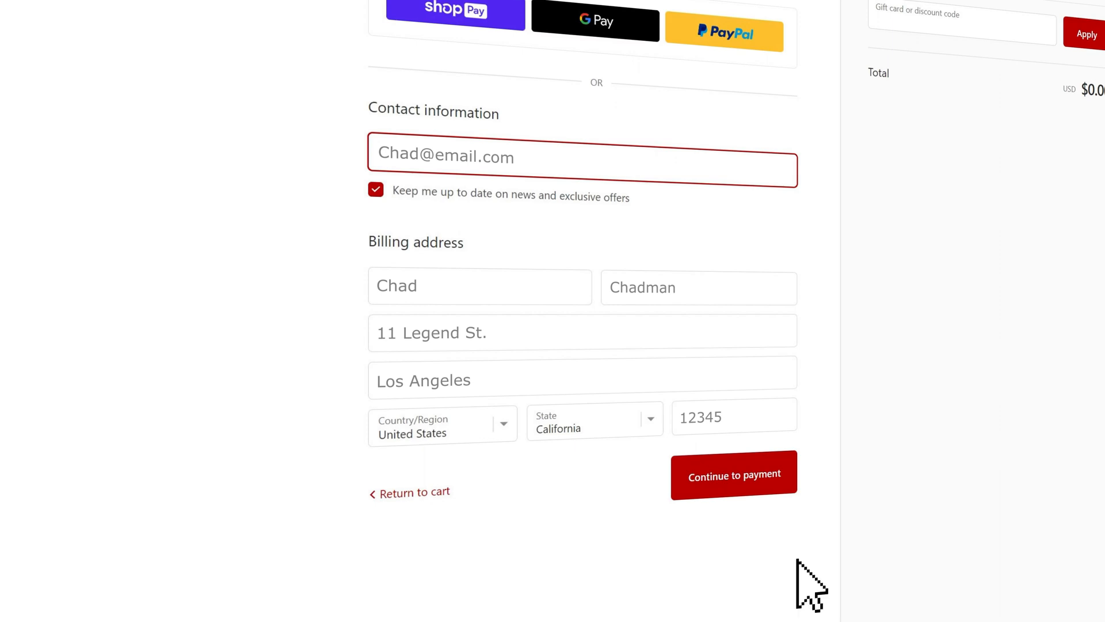
left_click(734, 472)
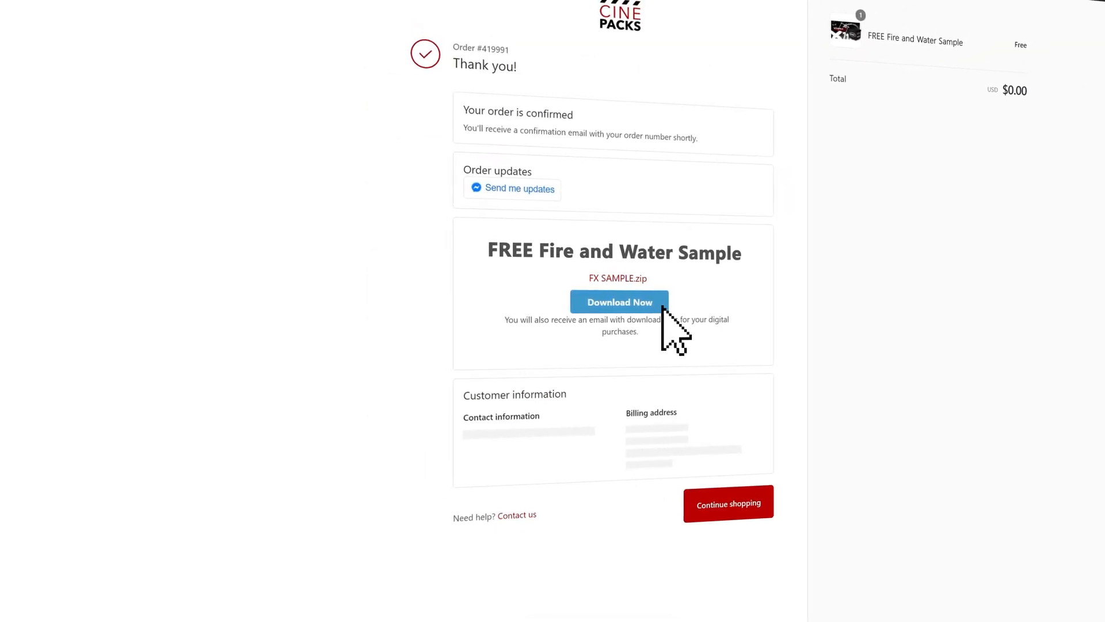
left_click(618, 302)
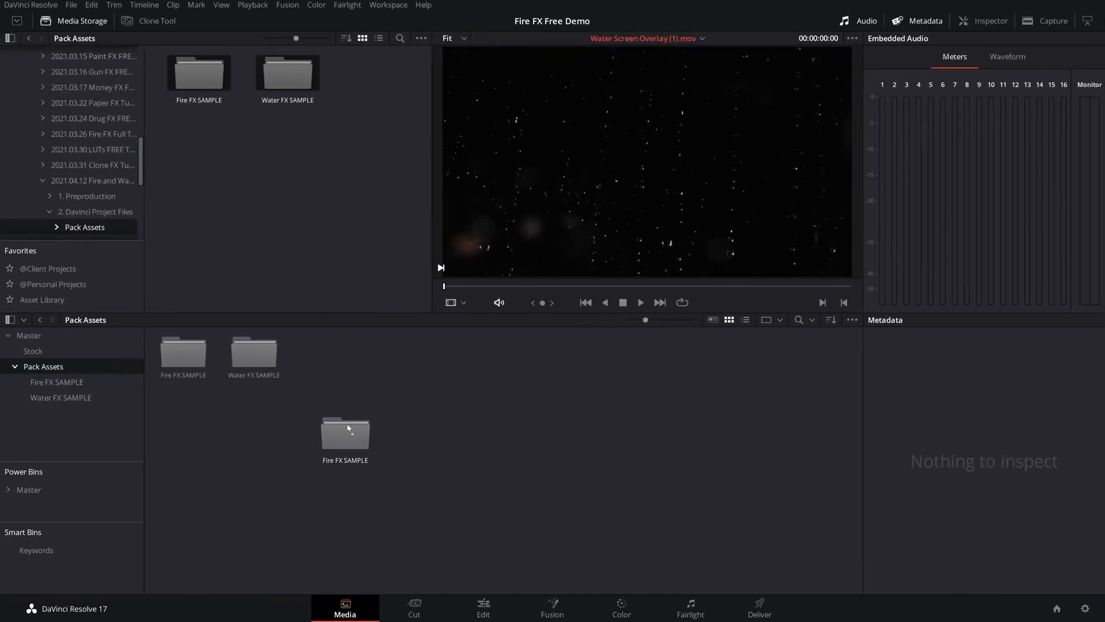
Load the Embers clip into the viewer and skim to a later frame
left_click(482, 605)
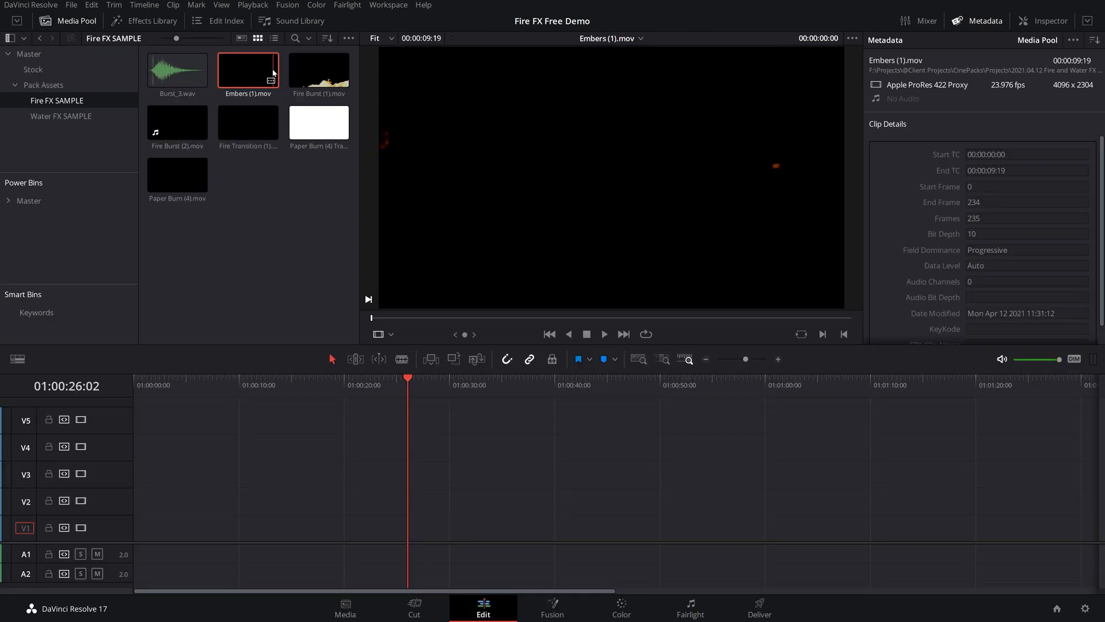
mouse_move(318, 72)
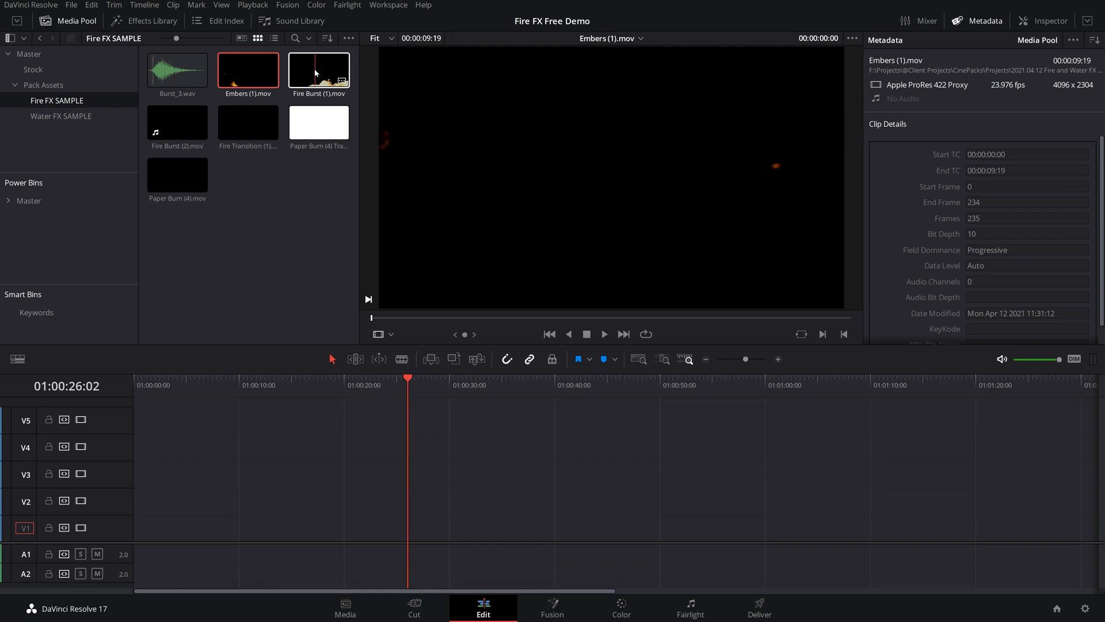
left_click(248, 72)
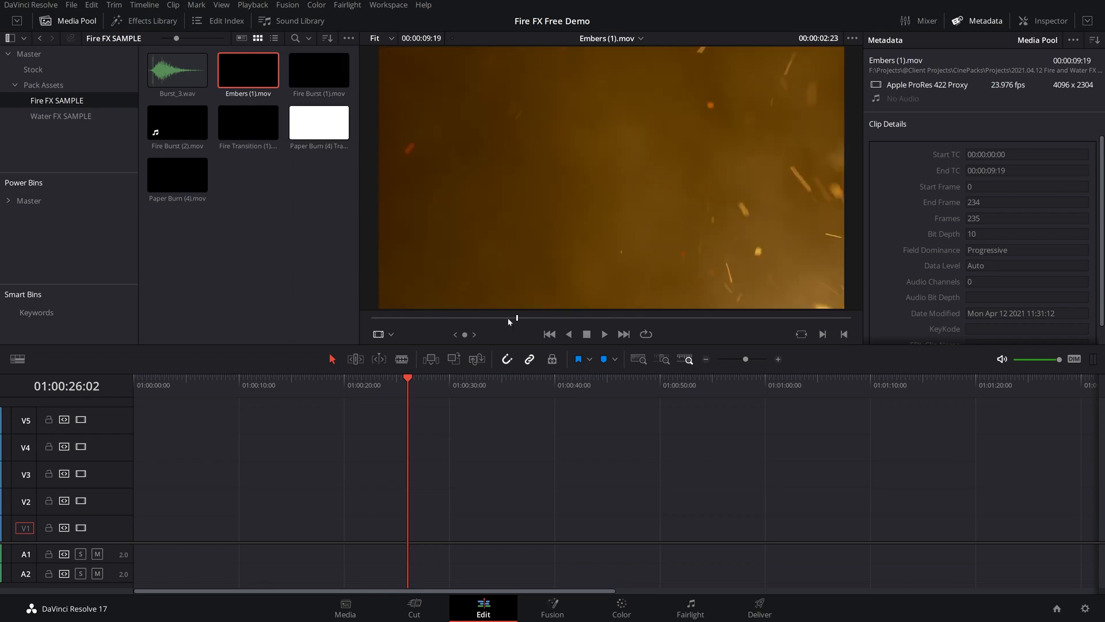
left_click(318, 122)
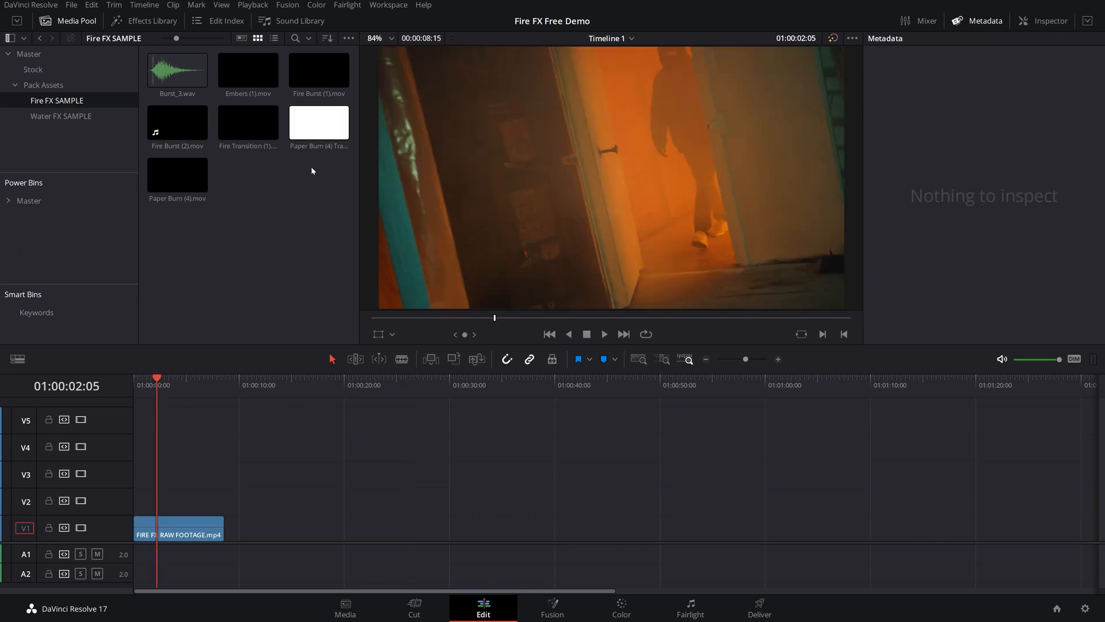
Preview the Paper Burn clip and its track matte, skimming through the matte
left_click(317, 122)
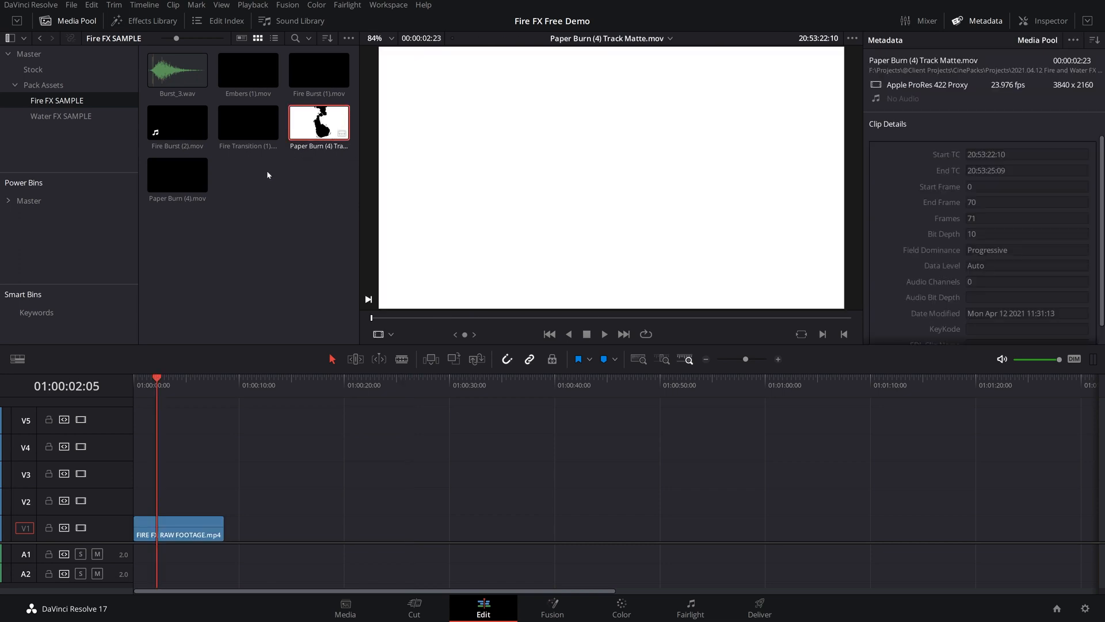
left_click(177, 175)
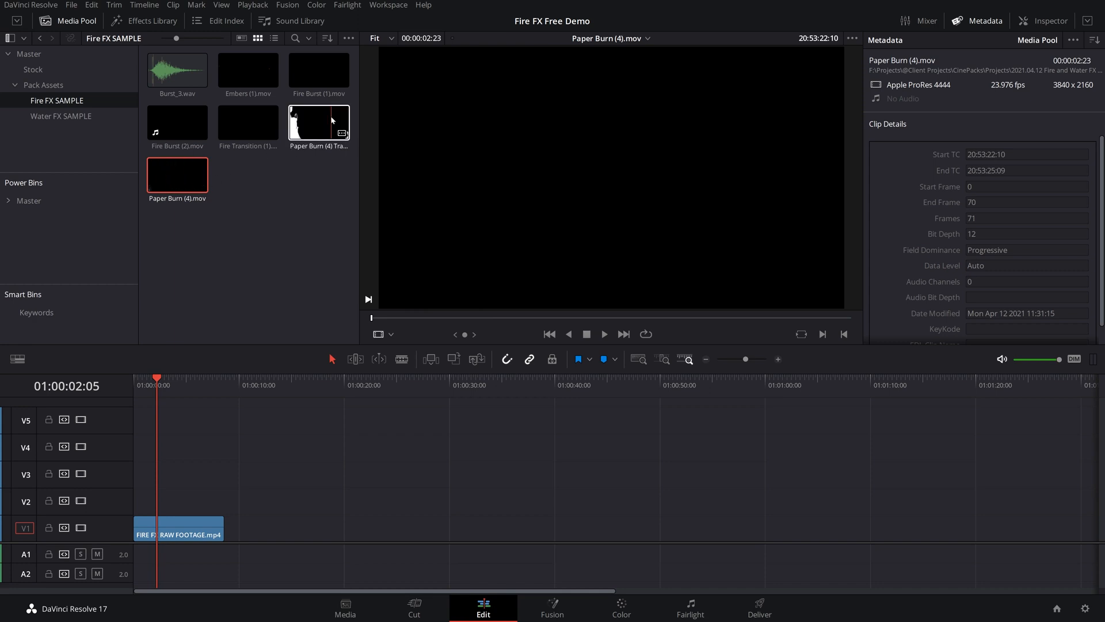
left_click(317, 122)
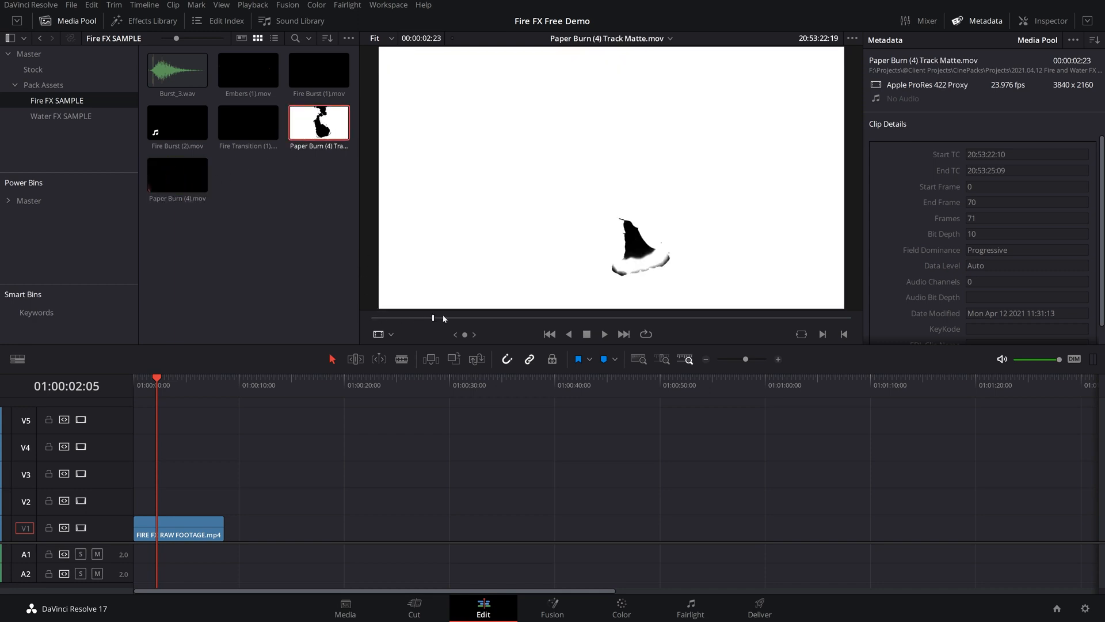
left_click(178, 175)
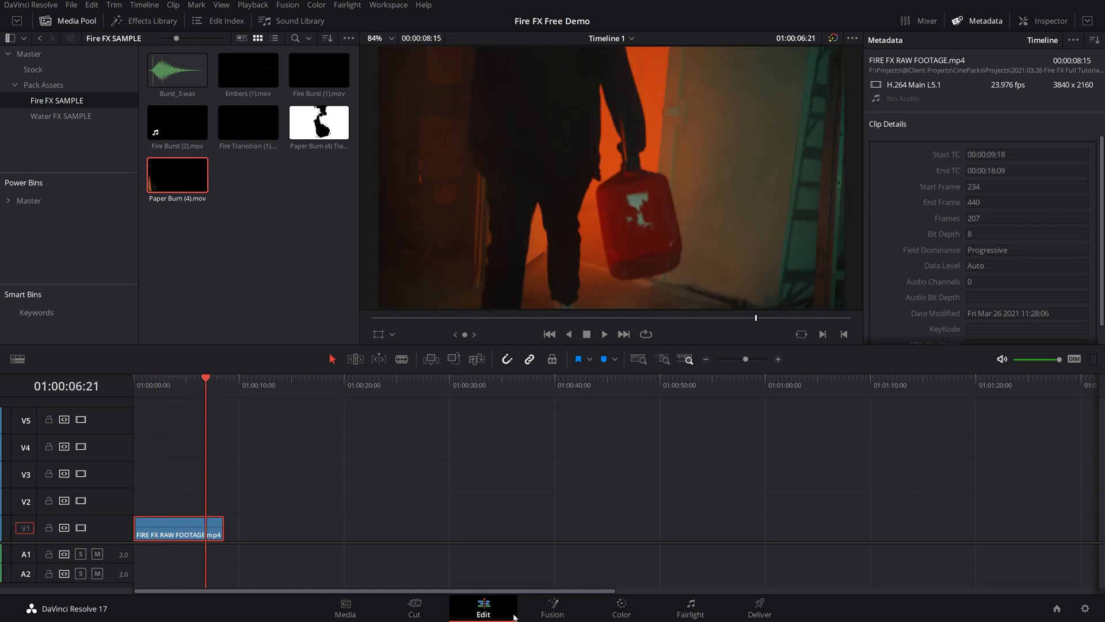
Take the fire footage into Fusion and add the Paper Burn track matte as a node renamed Mask
left_click(553, 614)
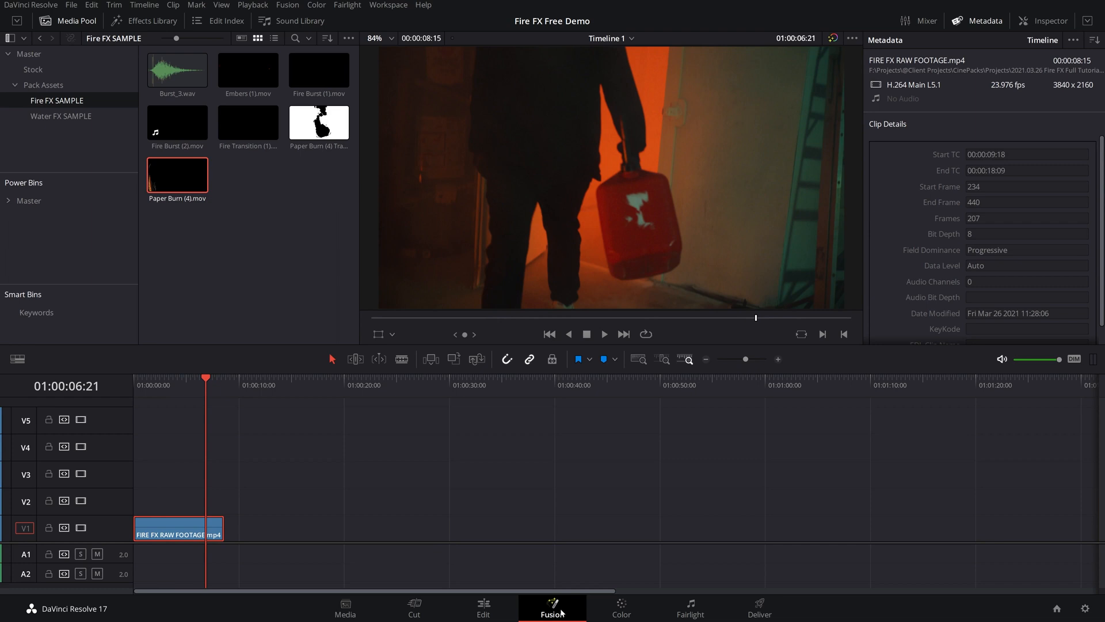
left_click(553, 615)
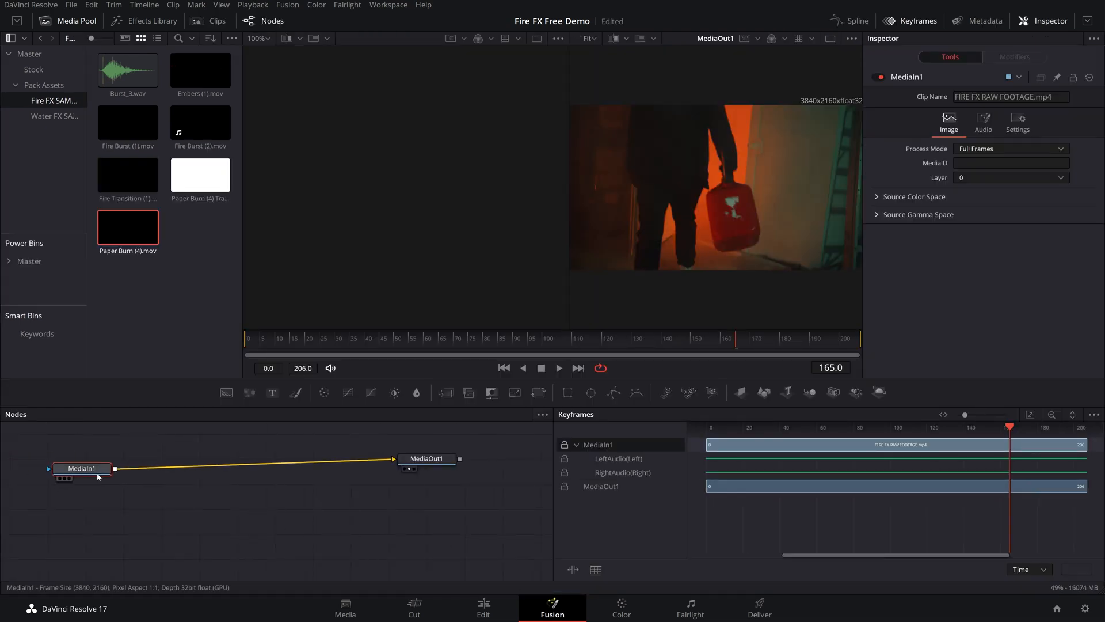
left_click(71, 21)
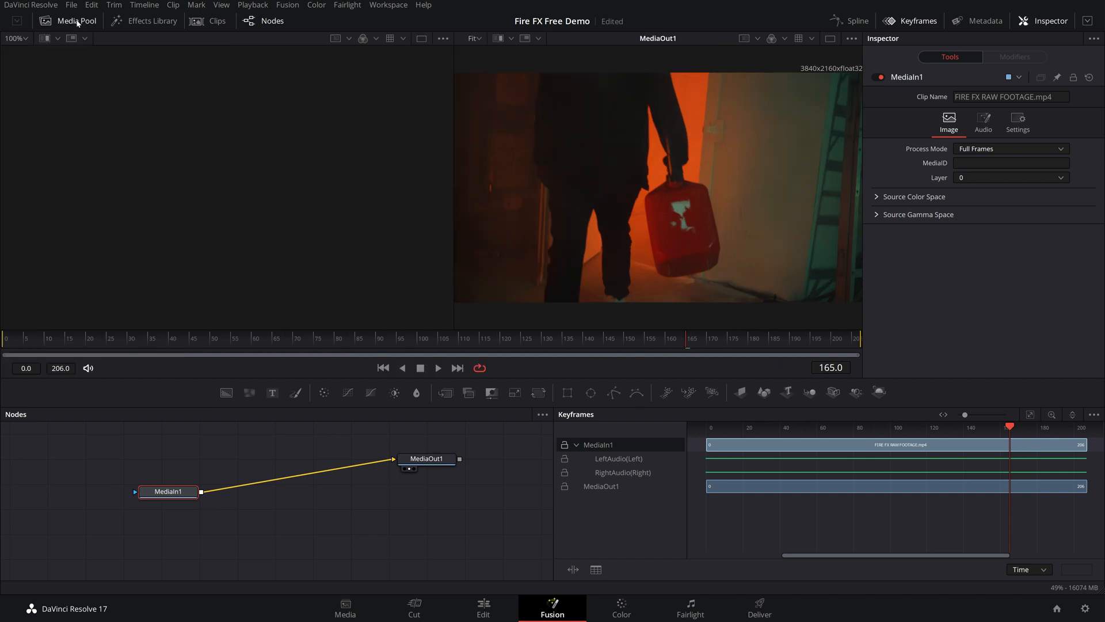
left_click(72, 21)
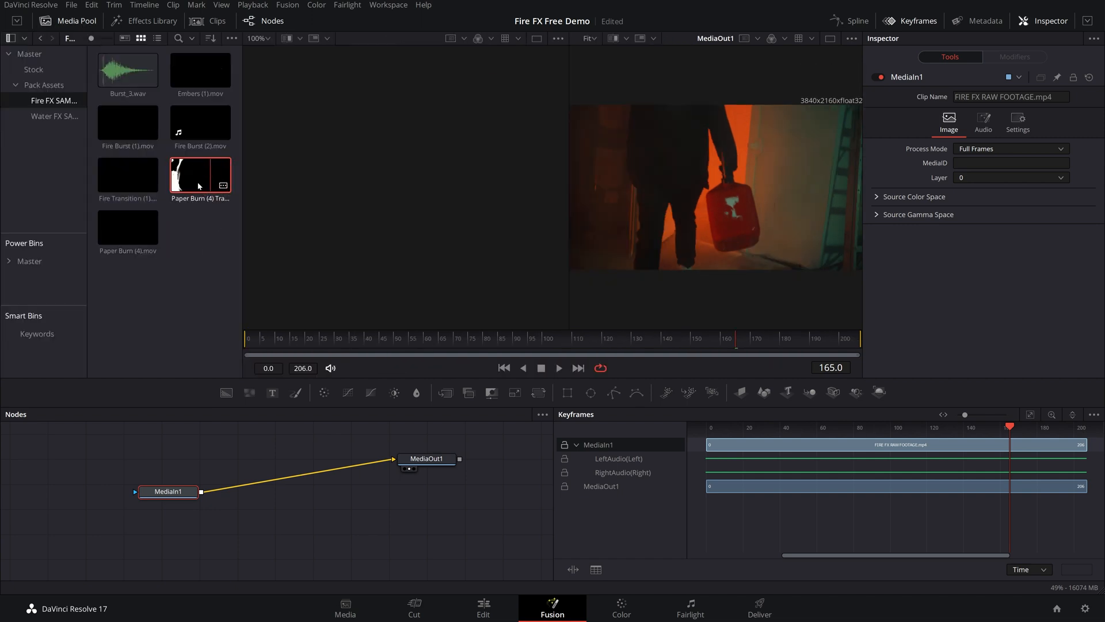
left_click_drag(200, 175, 169, 472)
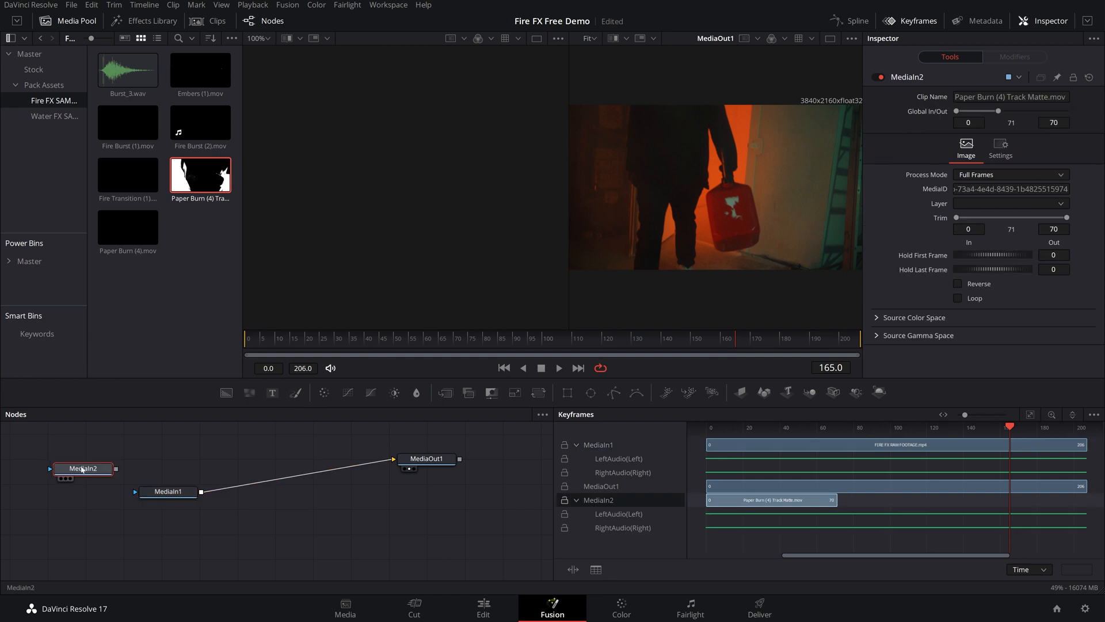
type("Mak")
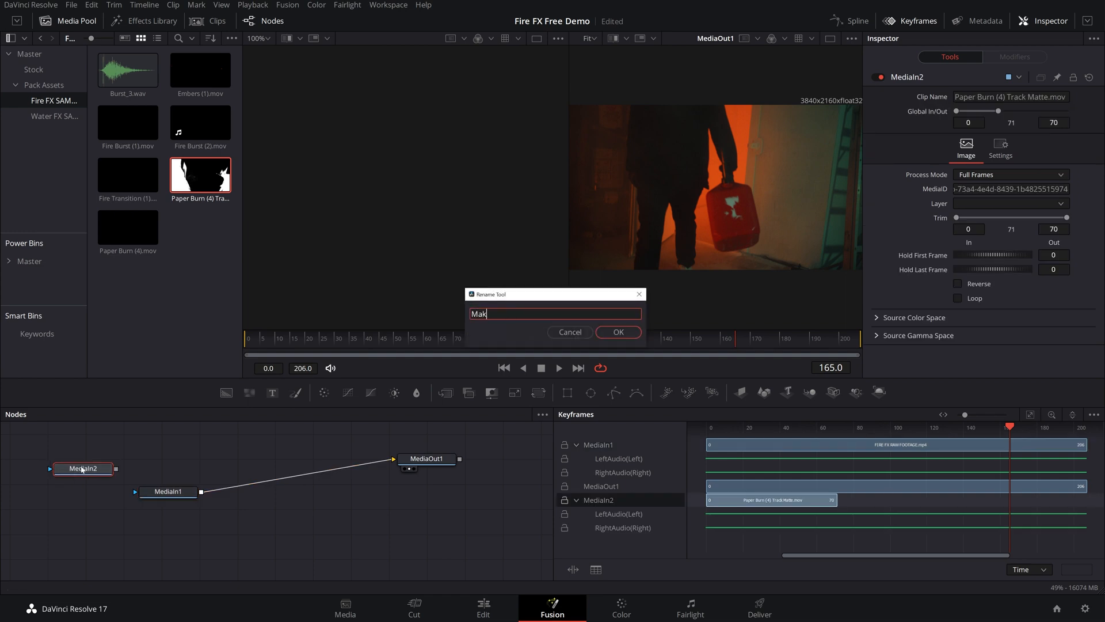
left_click(618, 331)
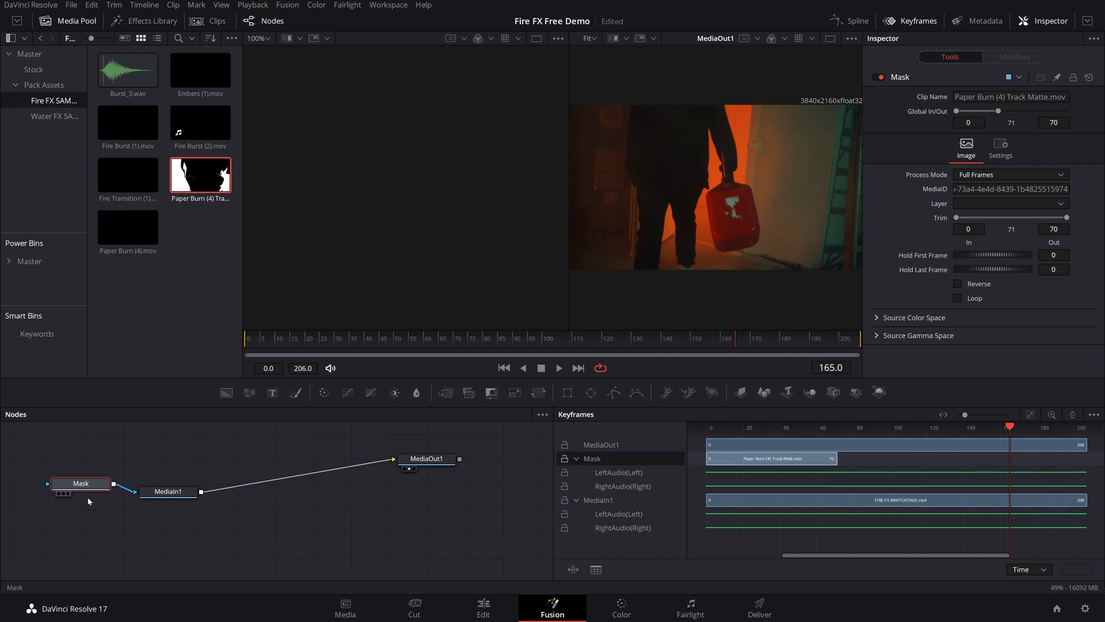
Wire Mask into the footage, shift the matte to end with the clip and set the mask channel to Luminance
left_click_drag(79, 482, 77, 509)
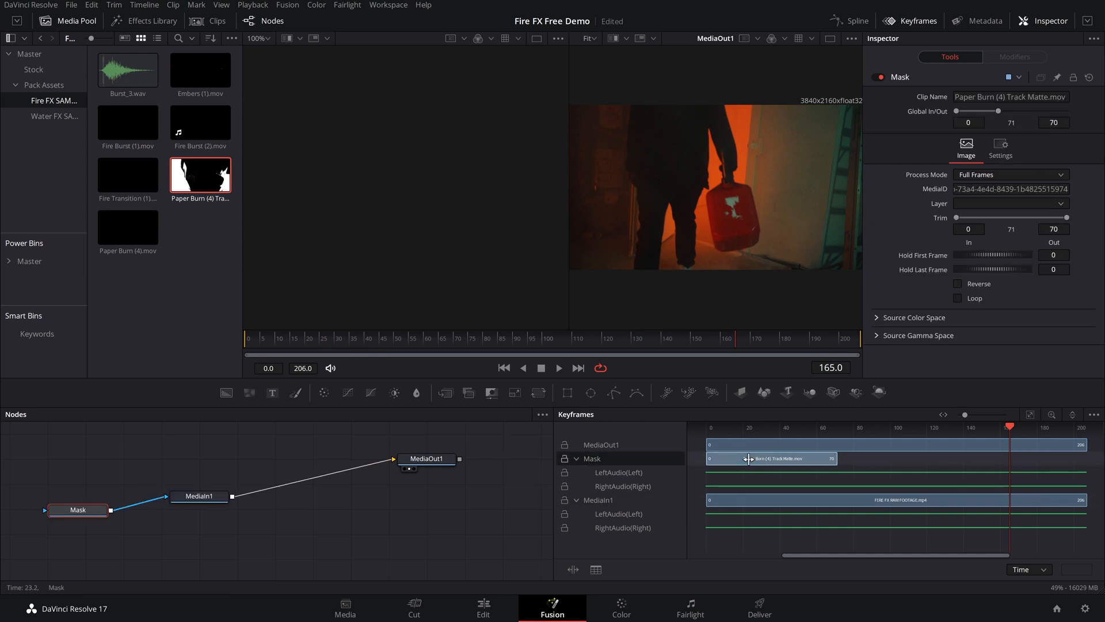
left_click_drag(772, 458, 1021, 458)
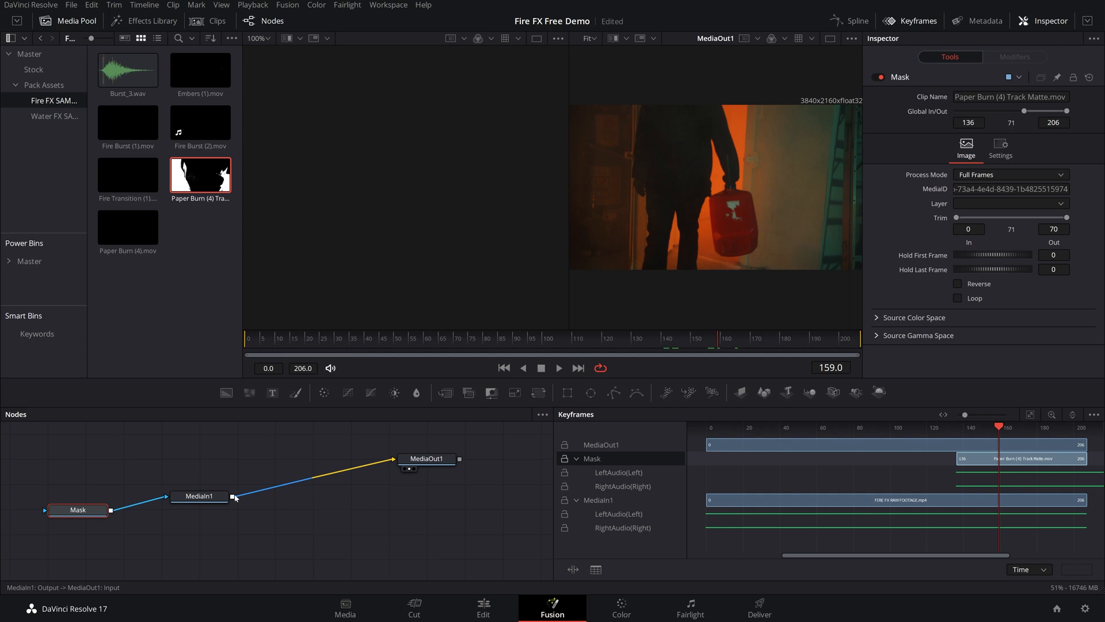
left_click(199, 497)
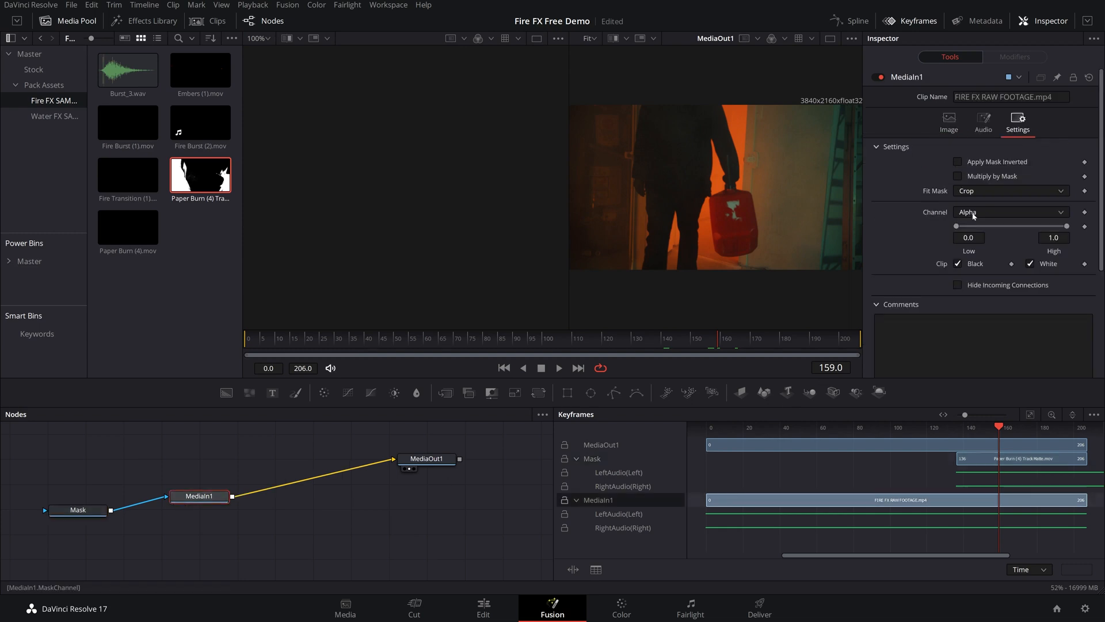
left_click(1011, 212)
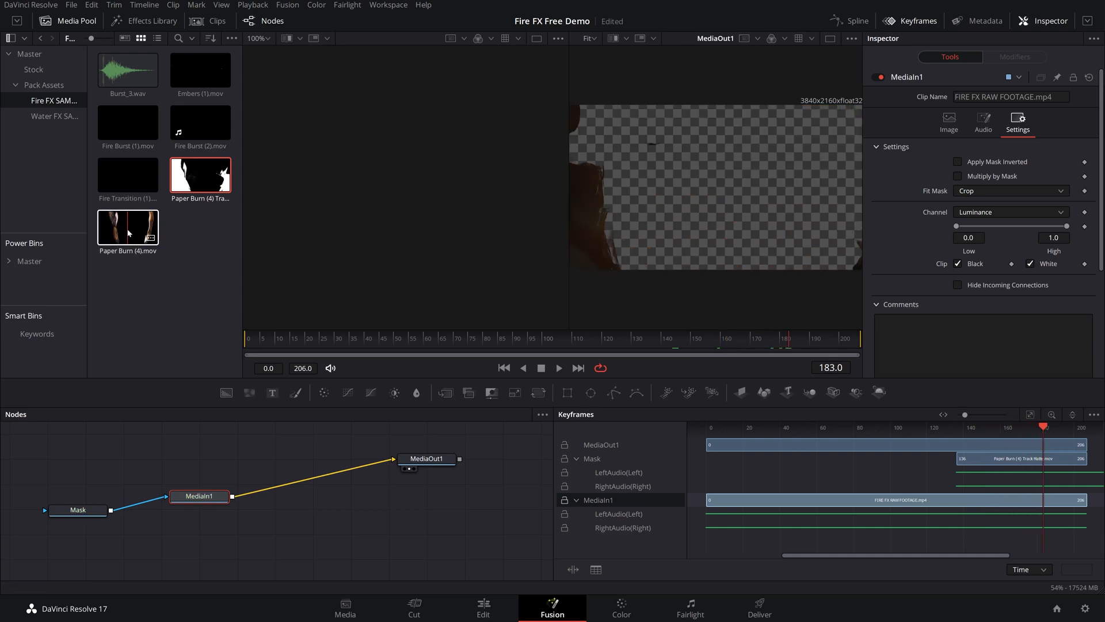
left_click_drag(128, 225, 398, 266)
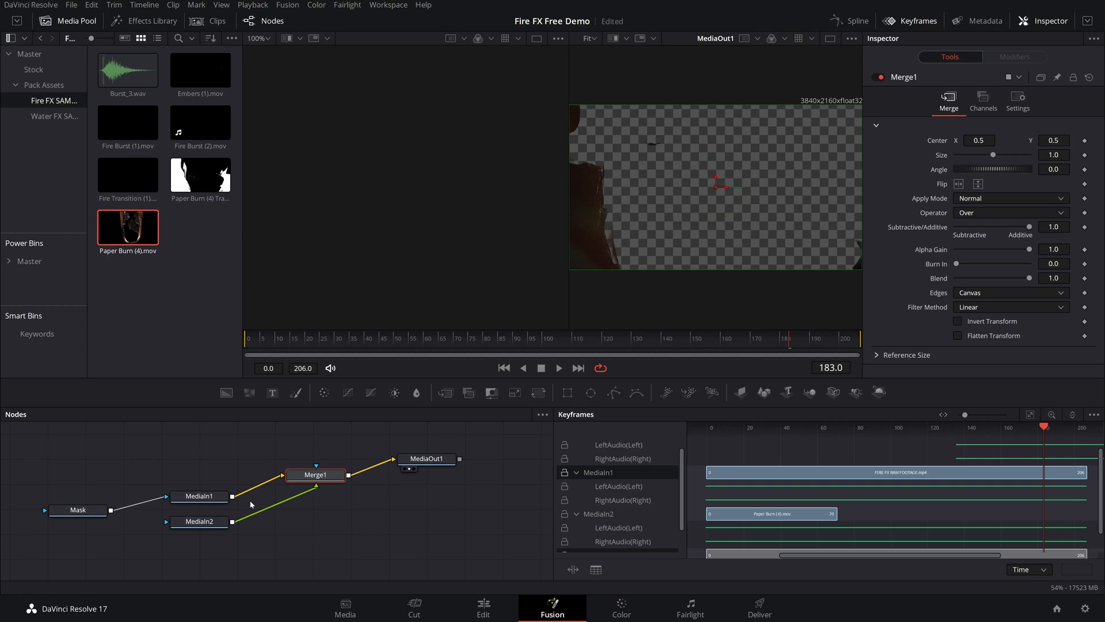
left_click_drag(199, 521, 319, 438)
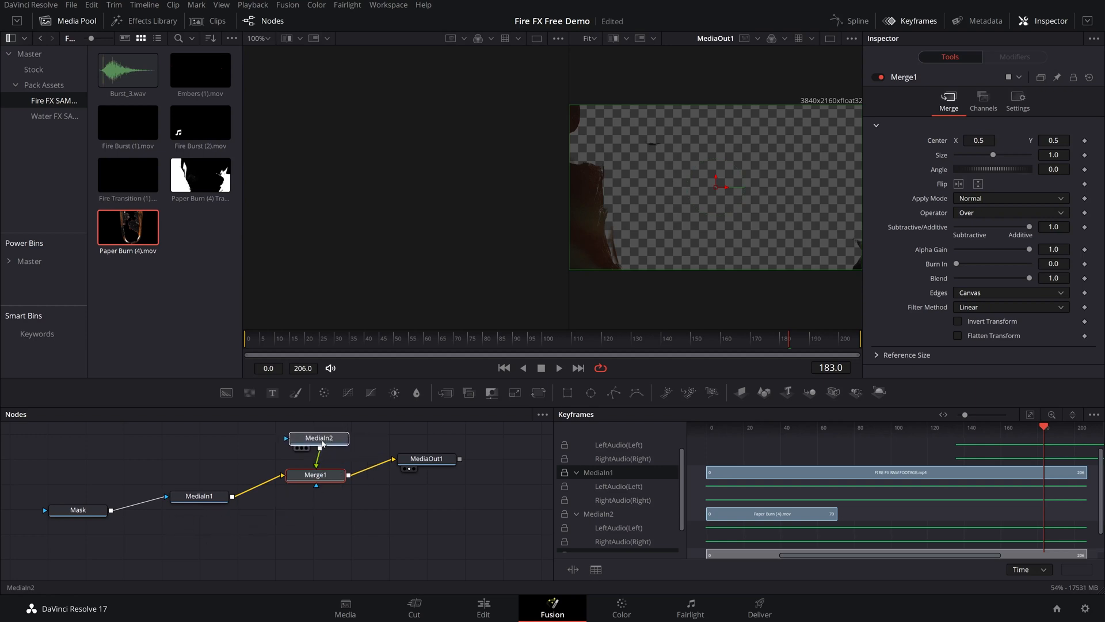
left_click(318, 437)
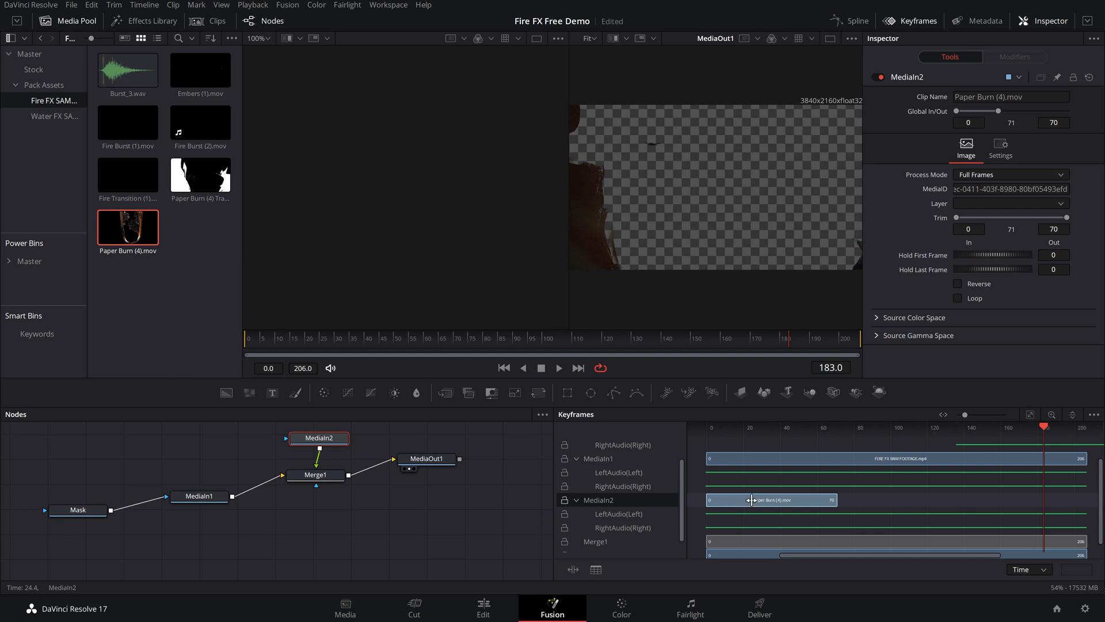
left_click_drag(768, 499, 1026, 500)
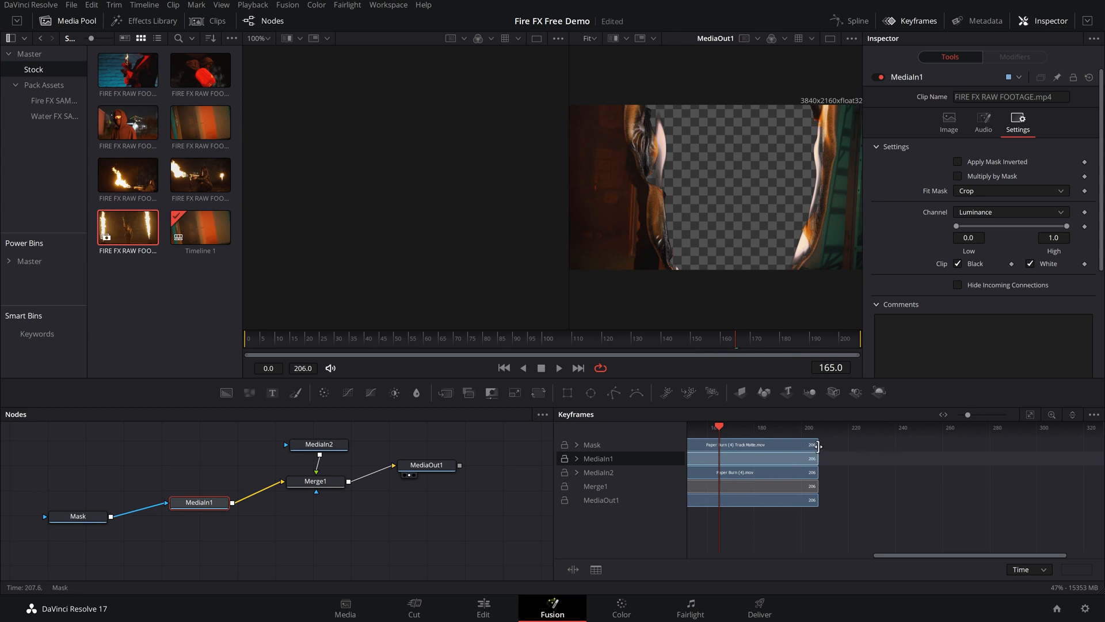
left_click(303, 368)
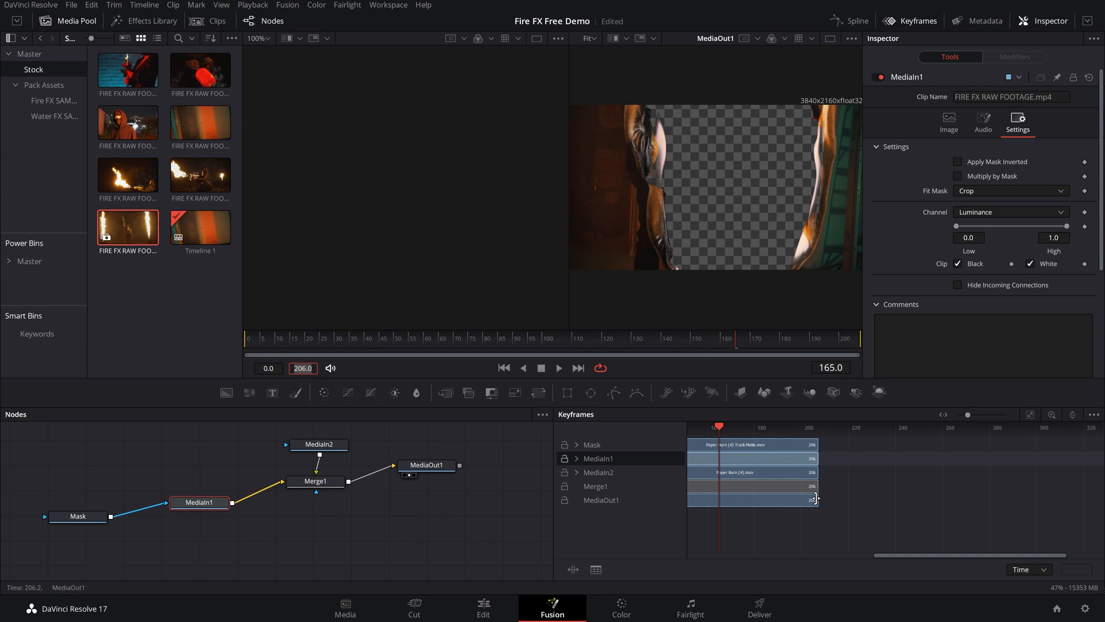
Trim the second fire clip's end back to the playhead around 21 seconds and select it
left_click(483, 608)
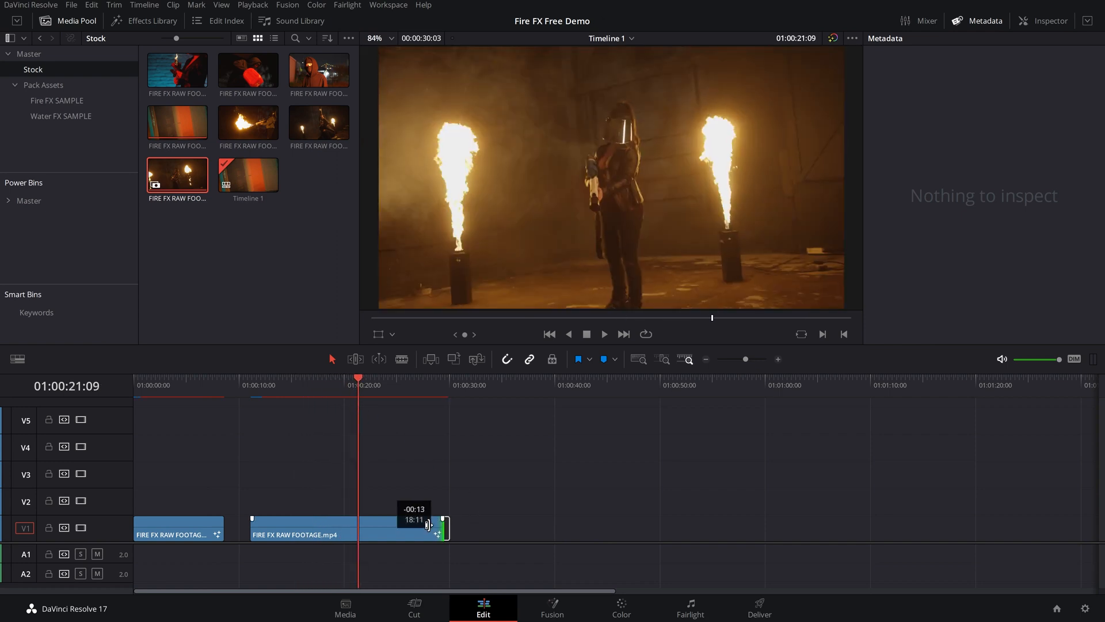
left_click_drag(444, 527, 356, 527)
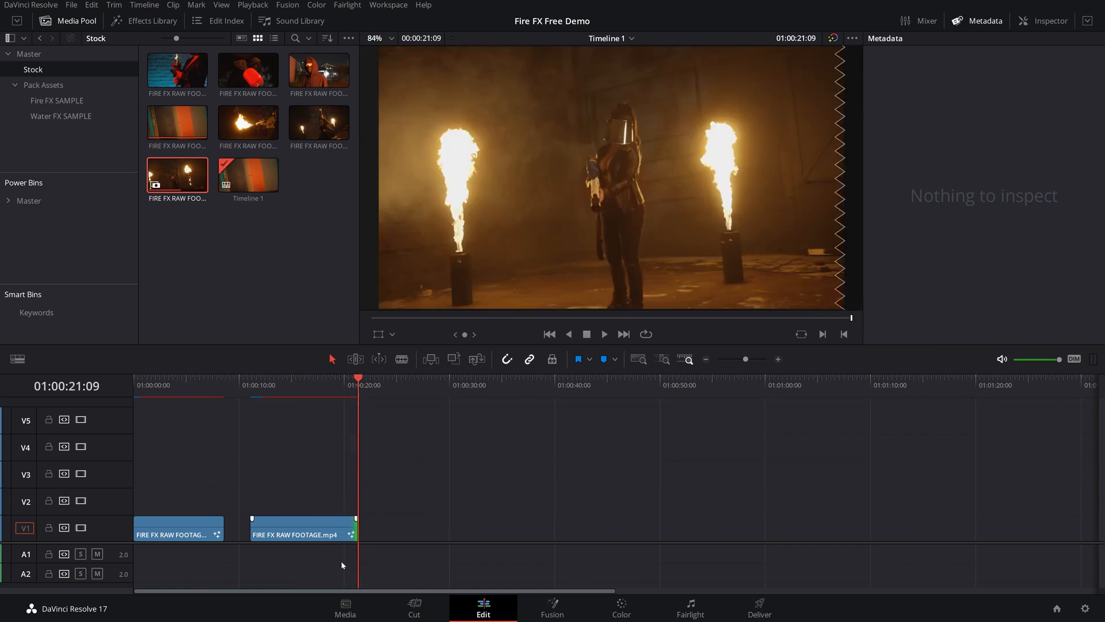
left_click(301, 528)
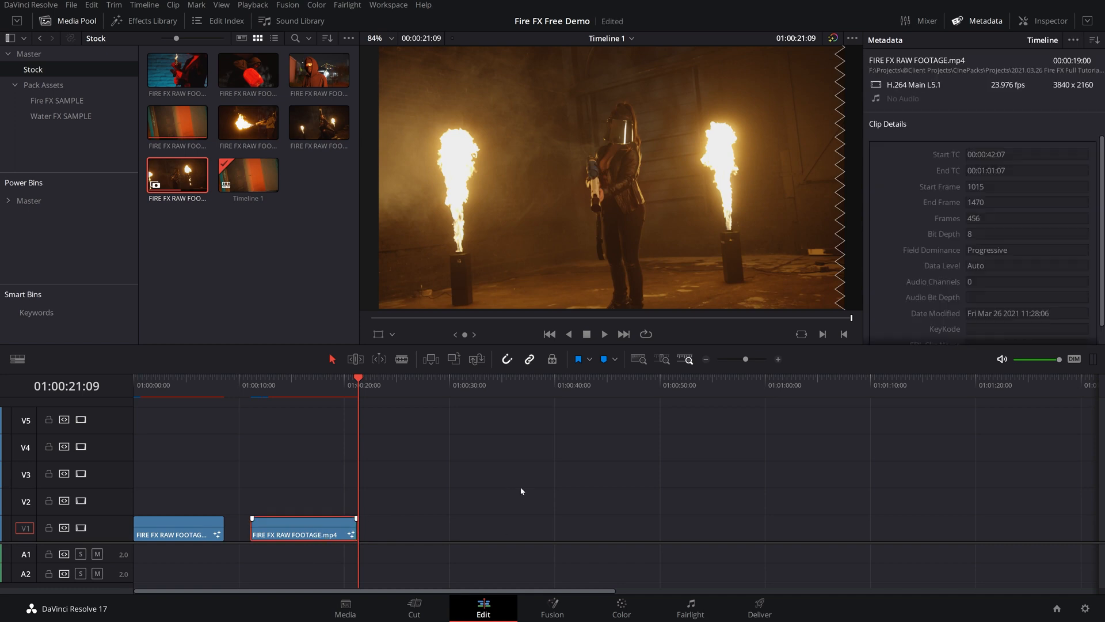
Bring the trimmed clip into the Fusion page and check a later frame of the burn
left_click(552, 602)
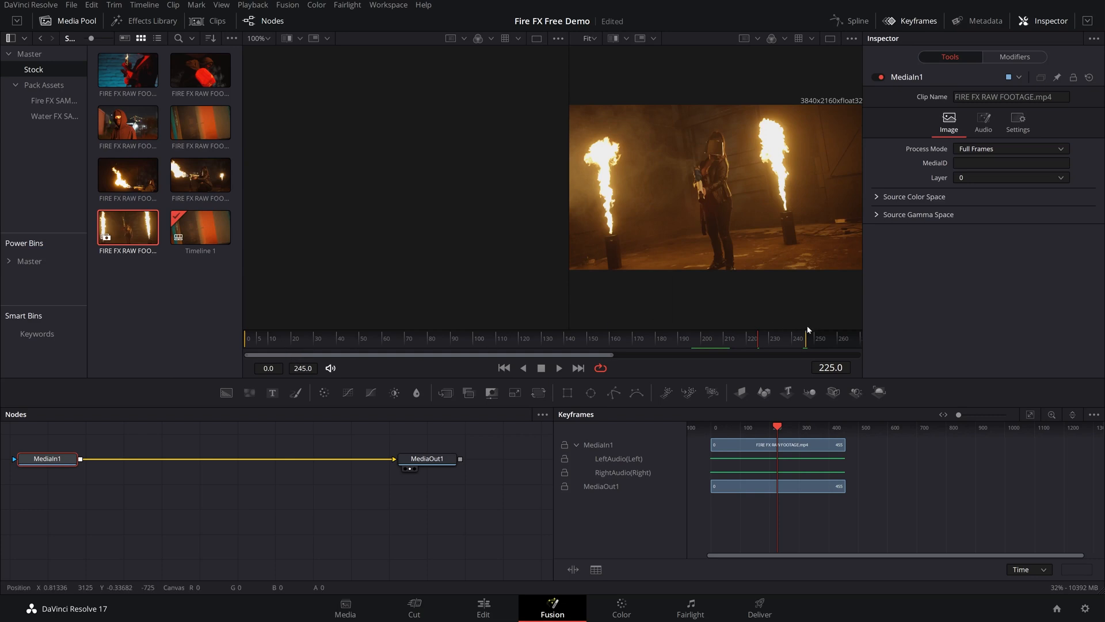
left_click(303, 369)
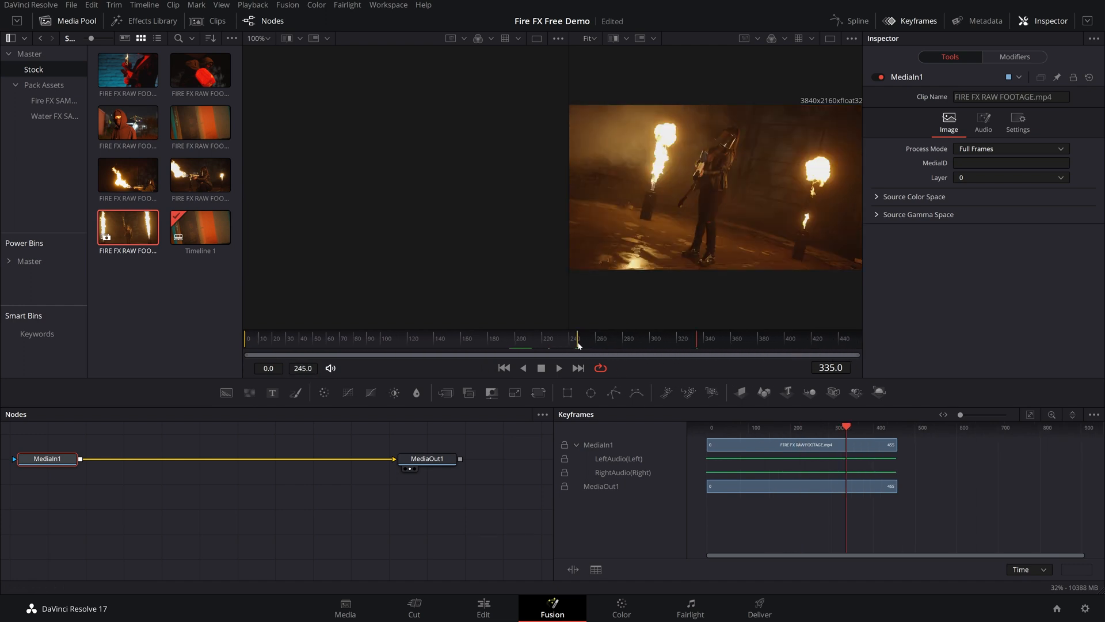
mouse_move(780, 357)
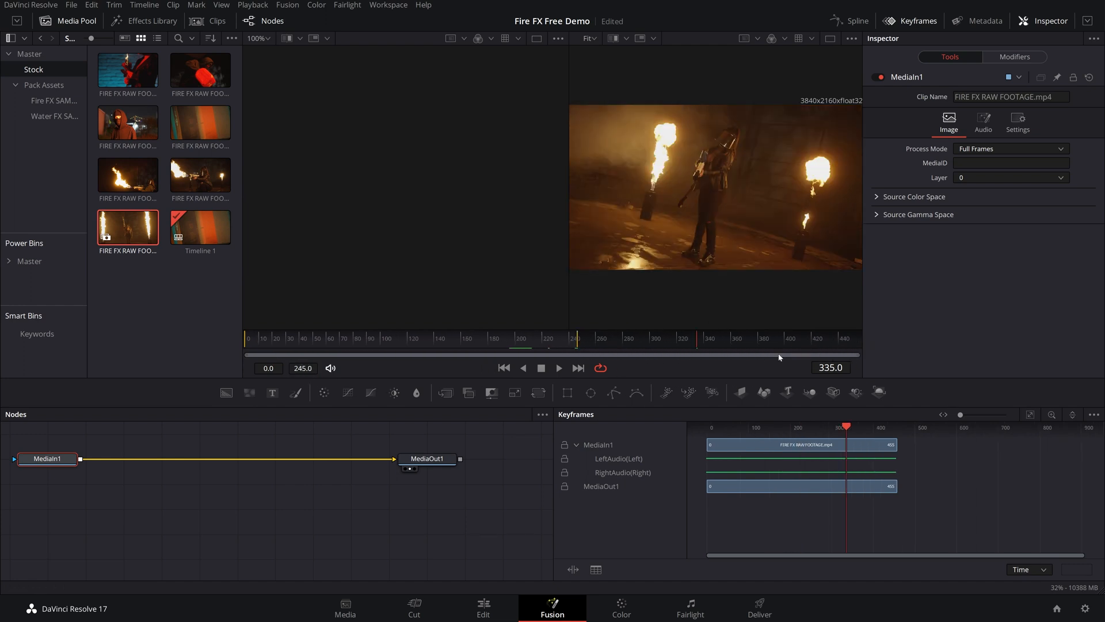
left_click(566, 339)
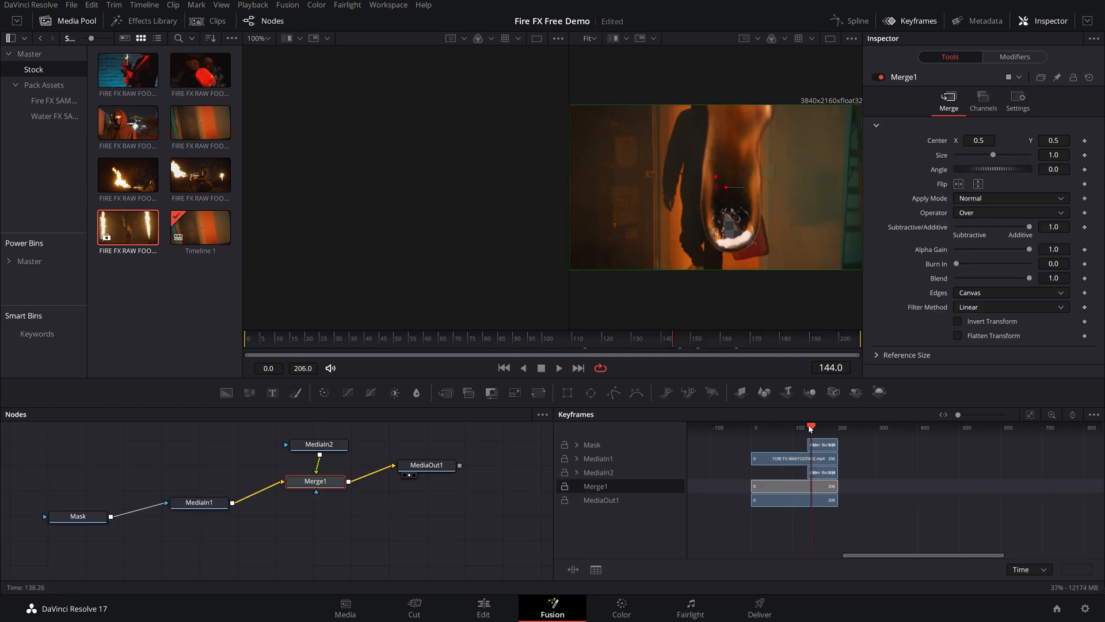
Back on the Edit timeline, slide the second fire clip left on V1 so it overlaps under the paper-burn clip
left_click(560, 368)
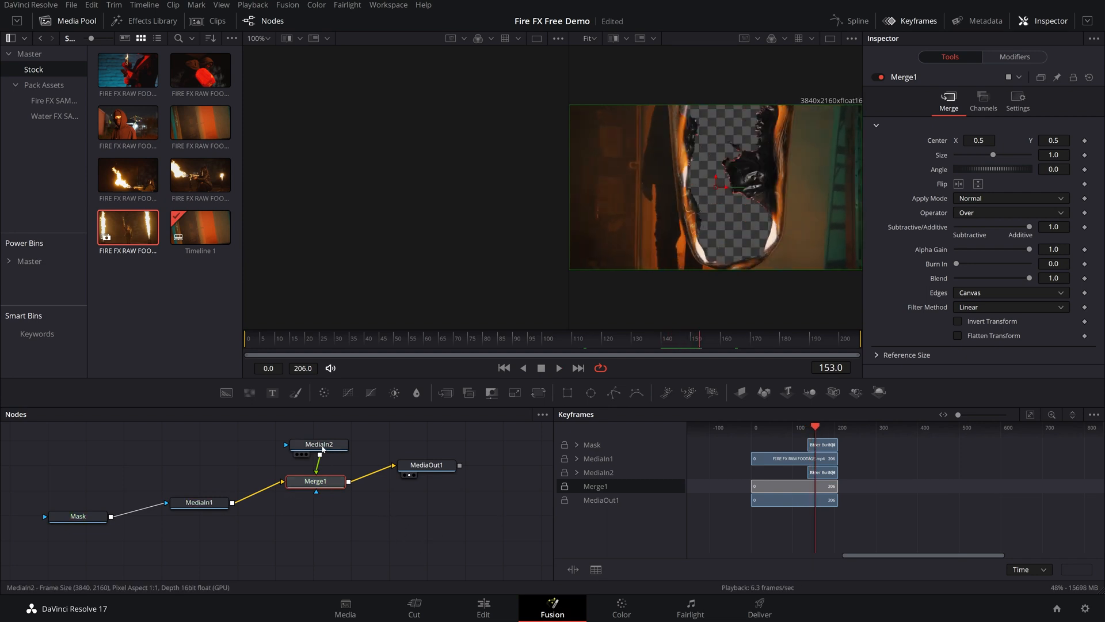
left_click(318, 444)
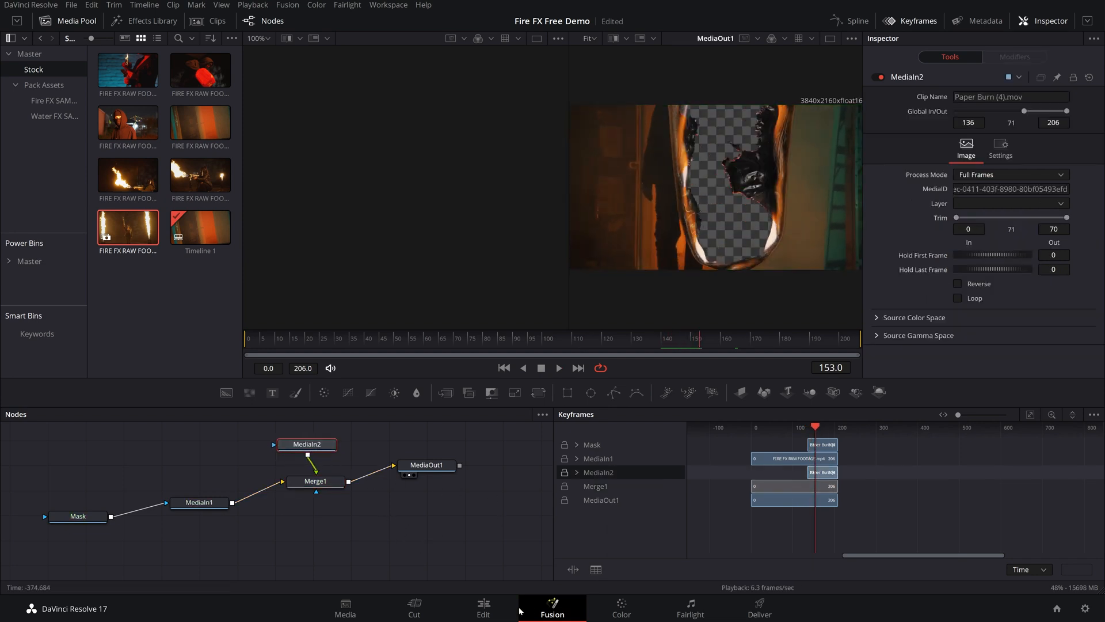
left_click(482, 608)
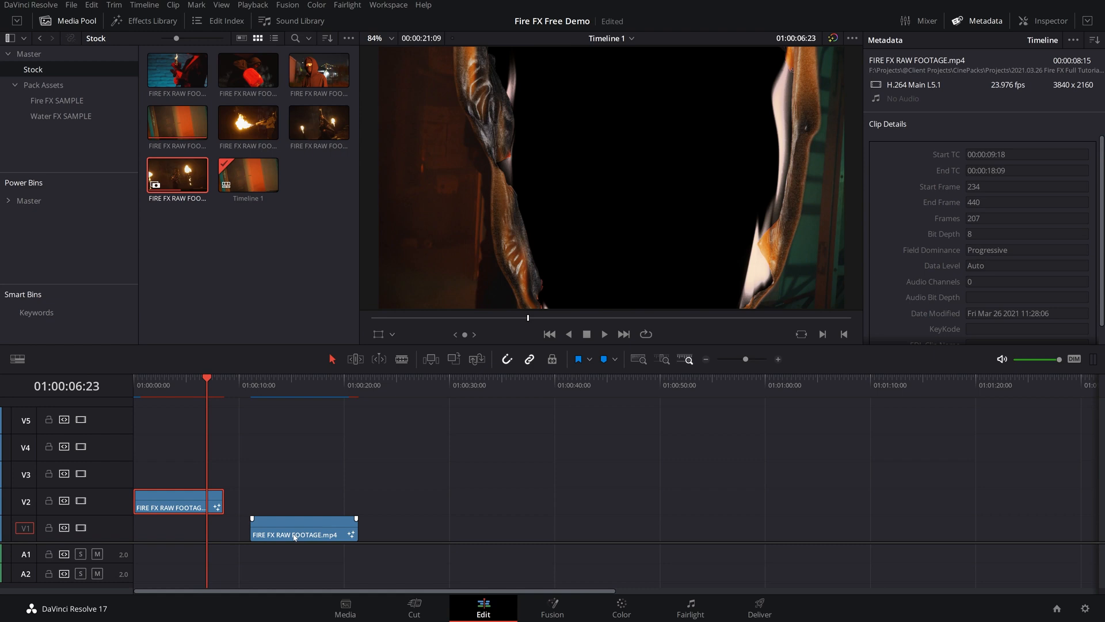
left_click_drag(303, 529, 245, 529)
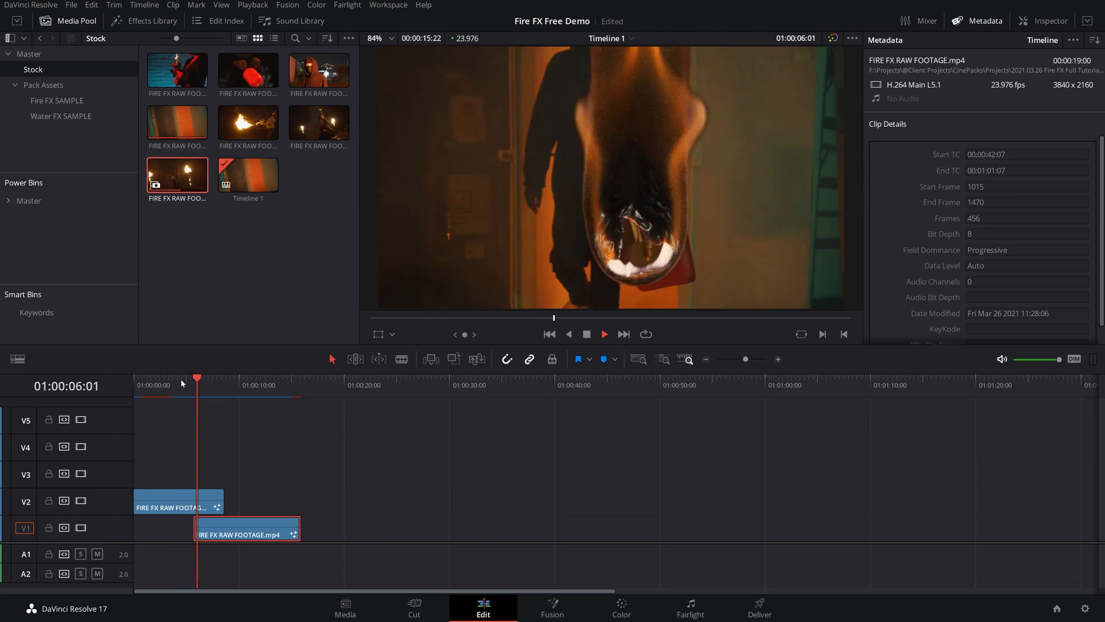
left_click(604, 334)
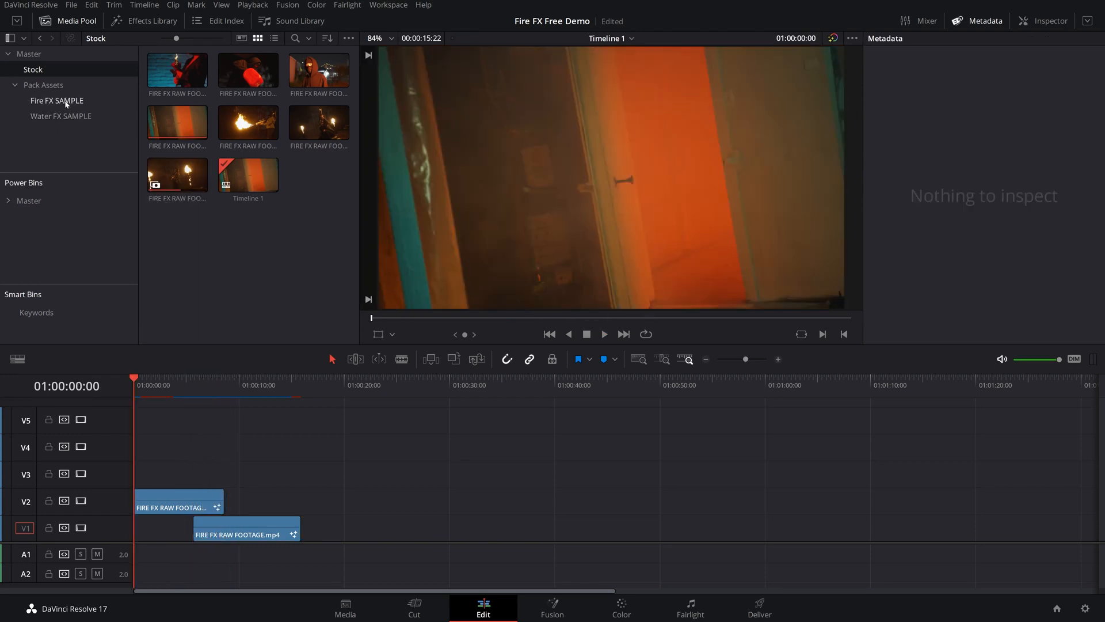
Place Embers (1).mov from the Fire FX SAMPLE bin on V3 over the opening footage with a Screen composite mode
left_click(56, 100)
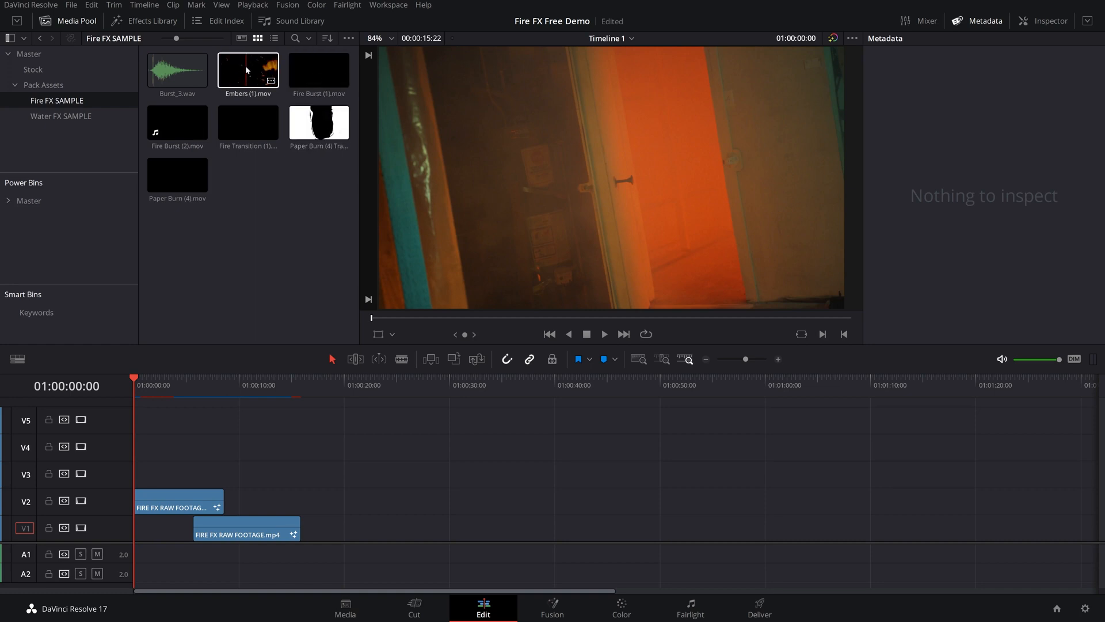
left_click_drag(247, 70, 185, 473)
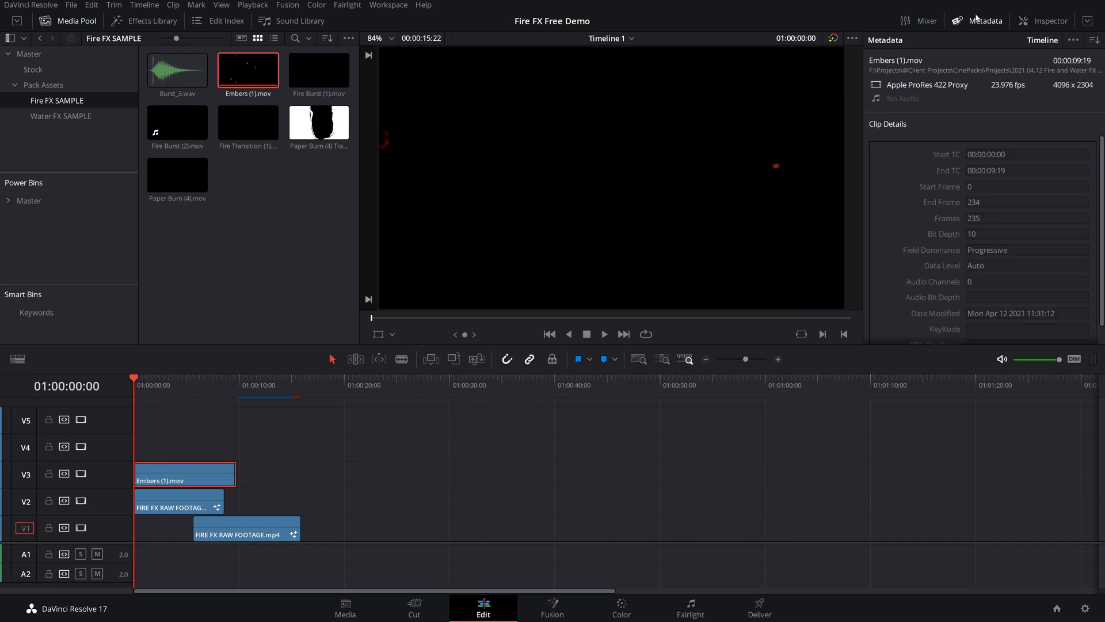
left_click(1050, 21)
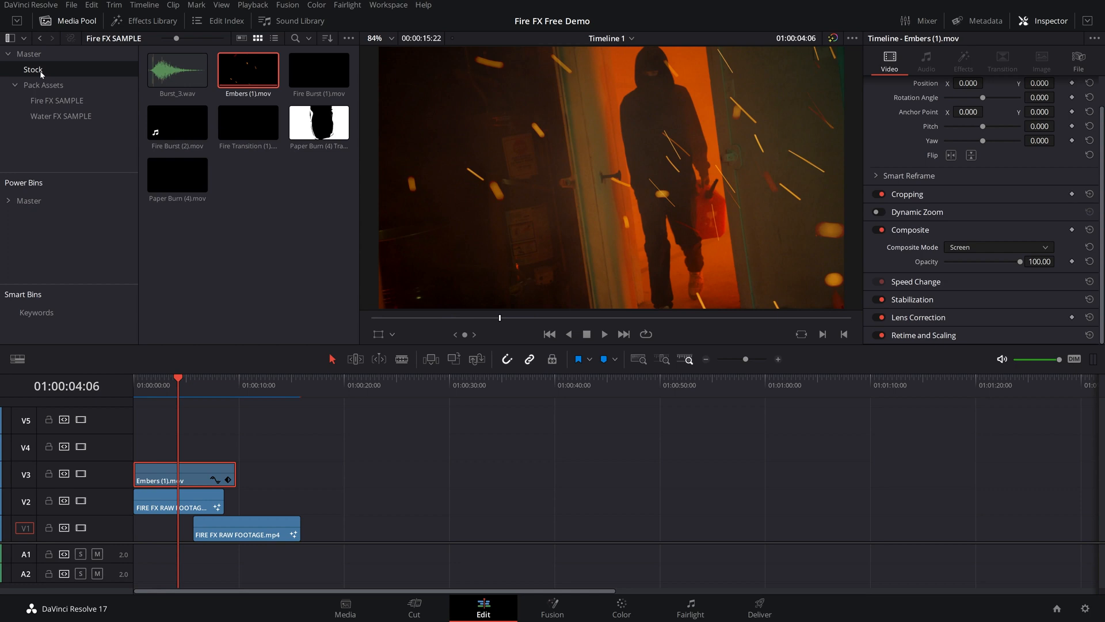
Add another embers clip from the Stock bin above the later footage
left_click(32, 69)
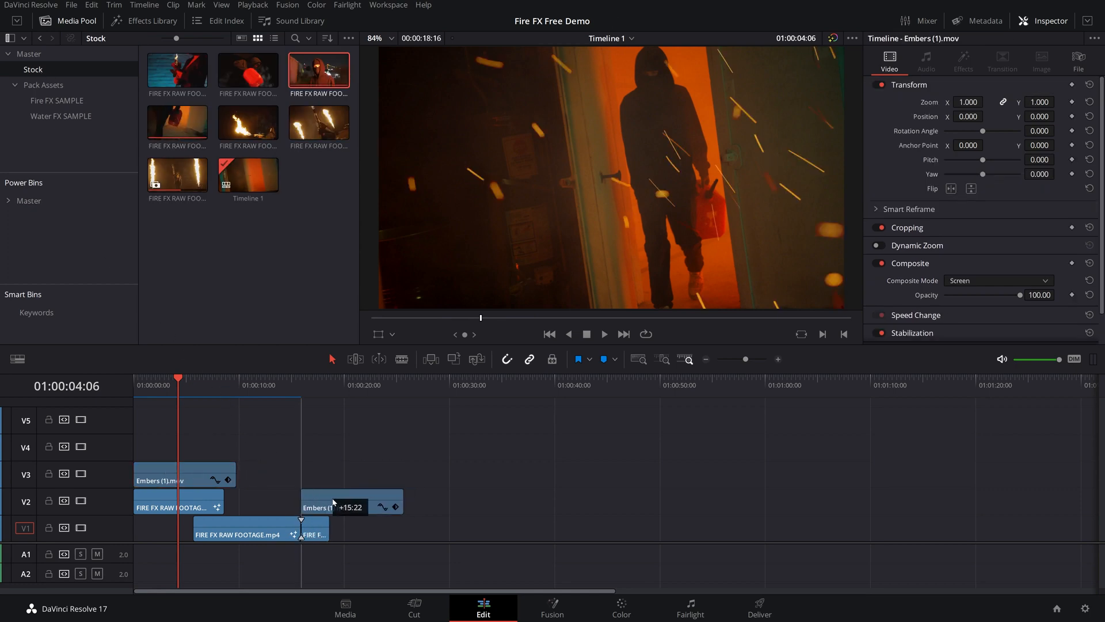
left_click(605, 334)
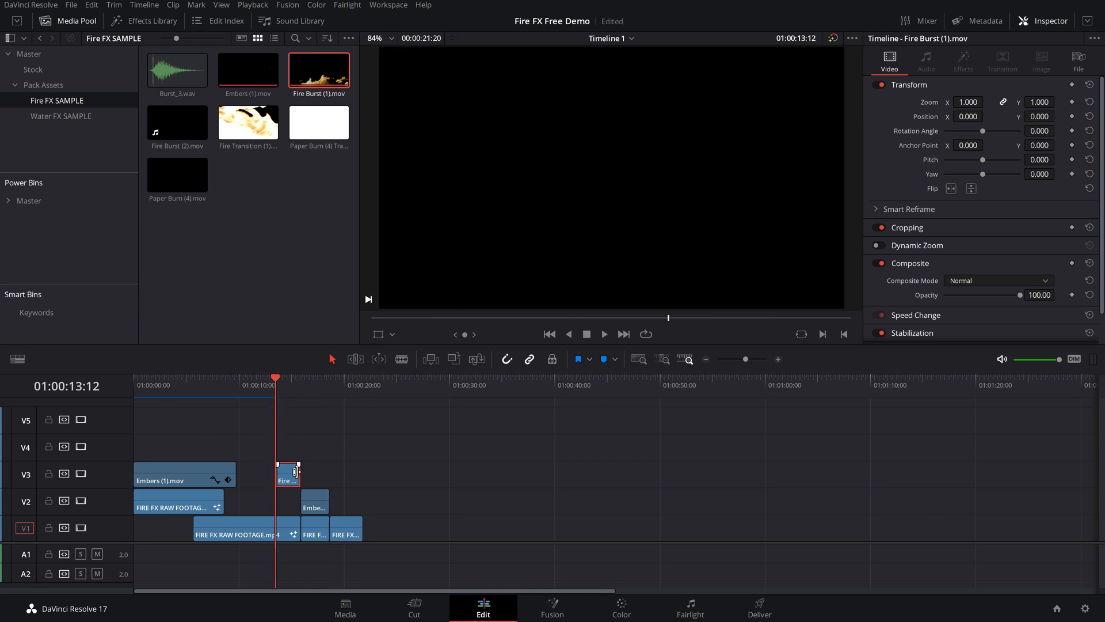
Set the Fire Burst clips to Screen blending and select the second burst with its sound on A1
left_click(998, 280)
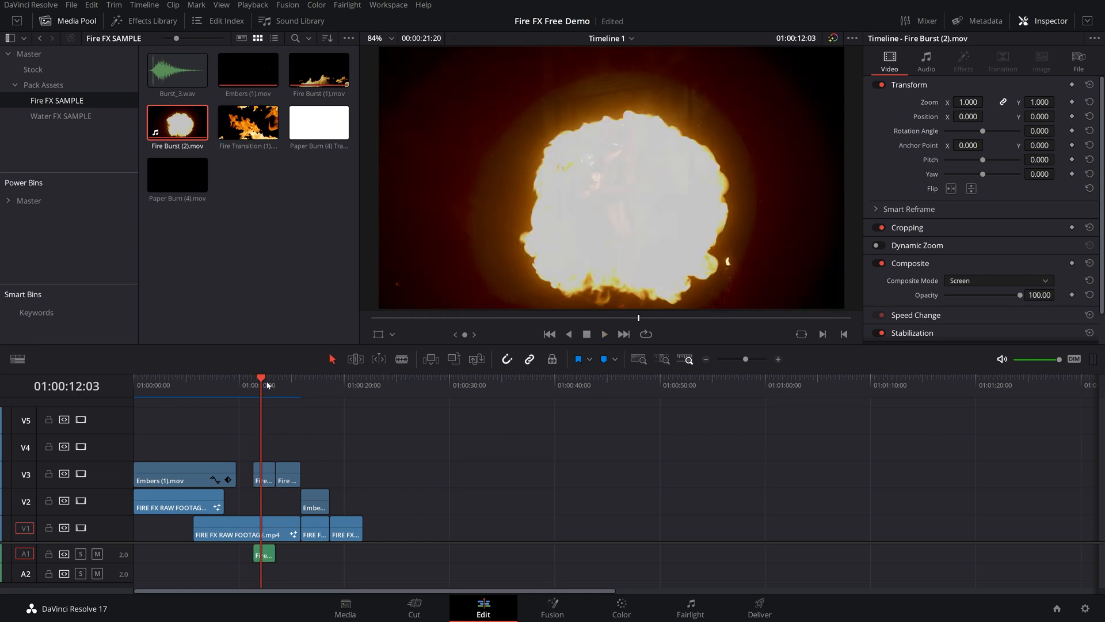
mouse_move(636, 136)
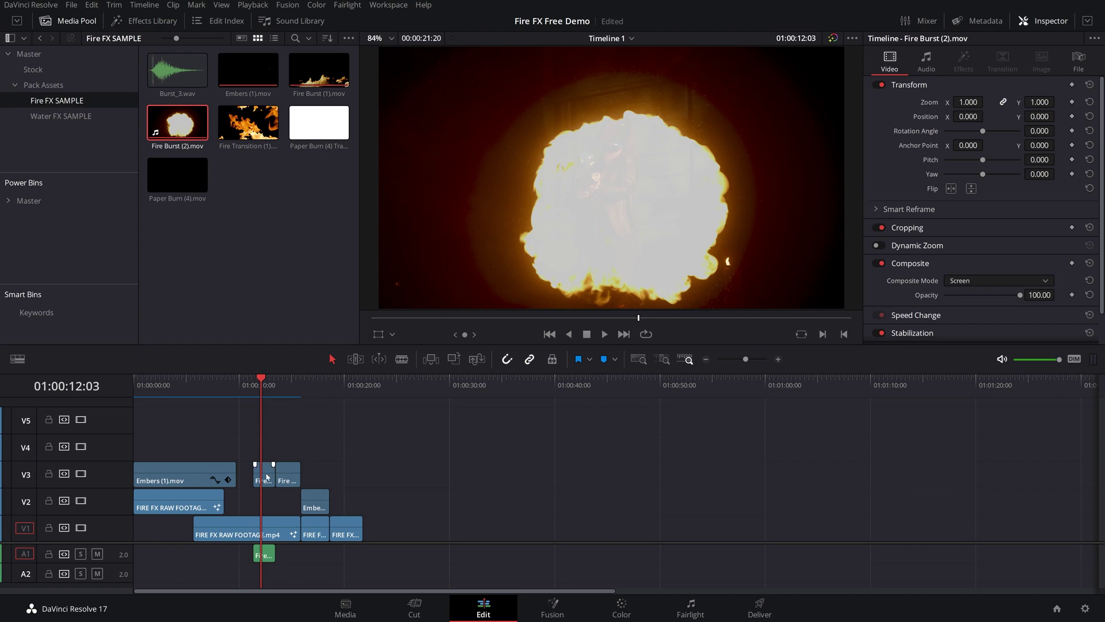
left_click(621, 615)
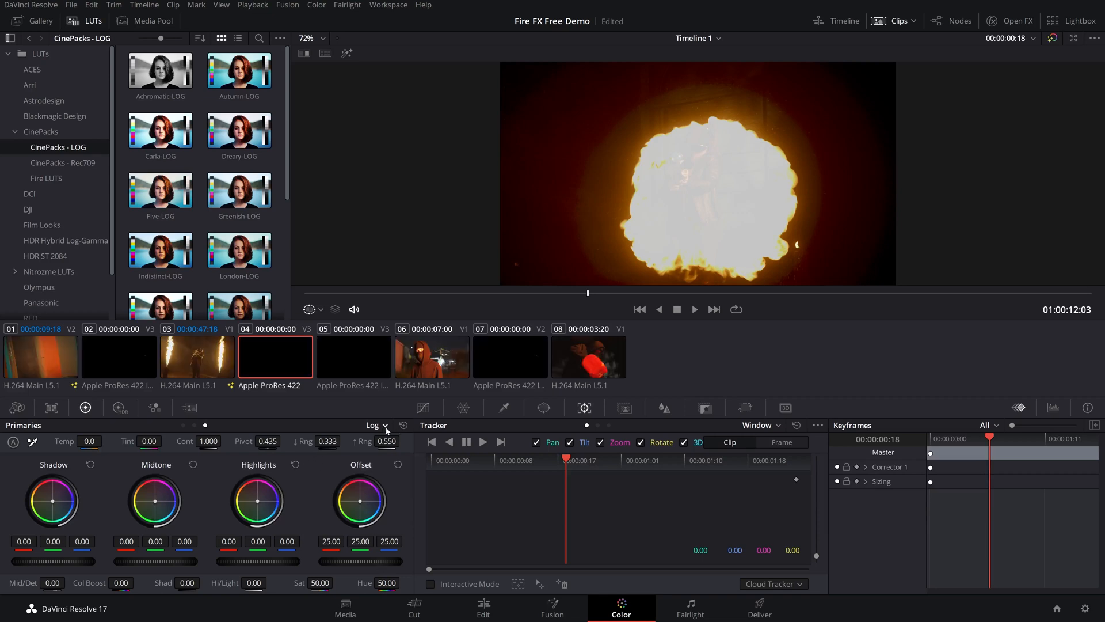
Switch the grade to primary wheels, raise Gain to 1.37, and return to the Edit timeline
left_click(373, 425)
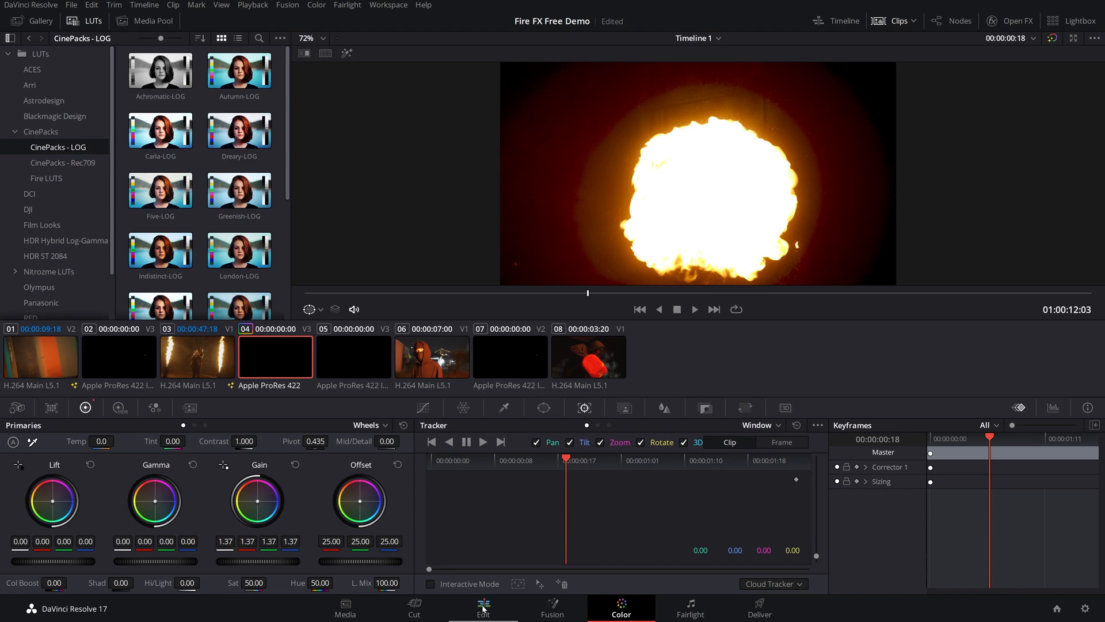
left_click(482, 609)
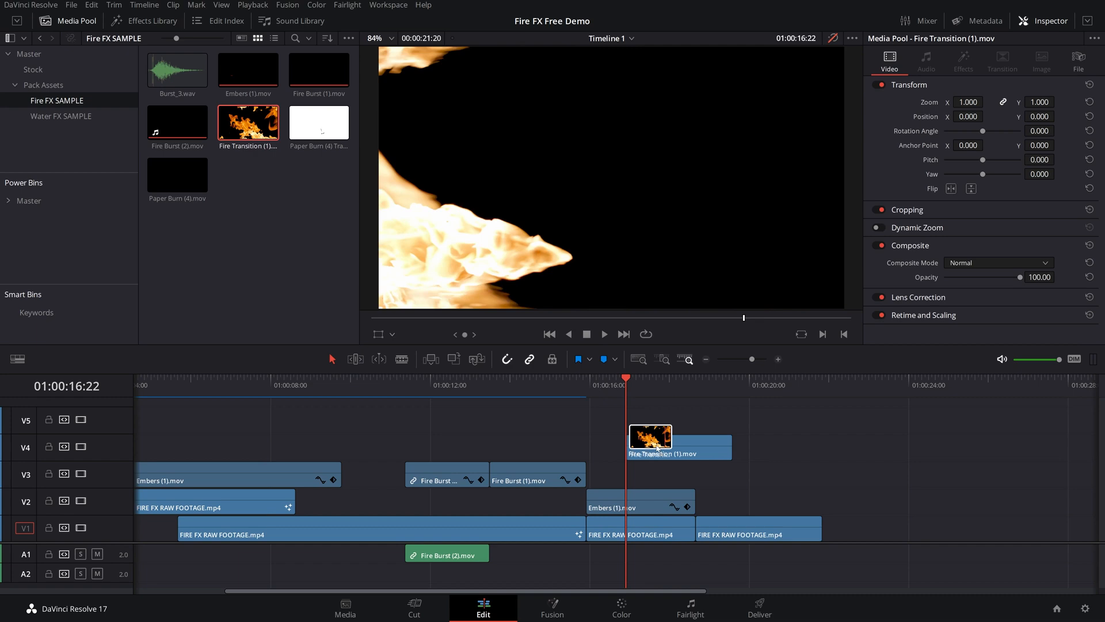
Place Fire Transition (1).mov above the cut at 16 seconds with Screen blending and adjust its speed settings
left_click_drag(648, 441, 698, 475)
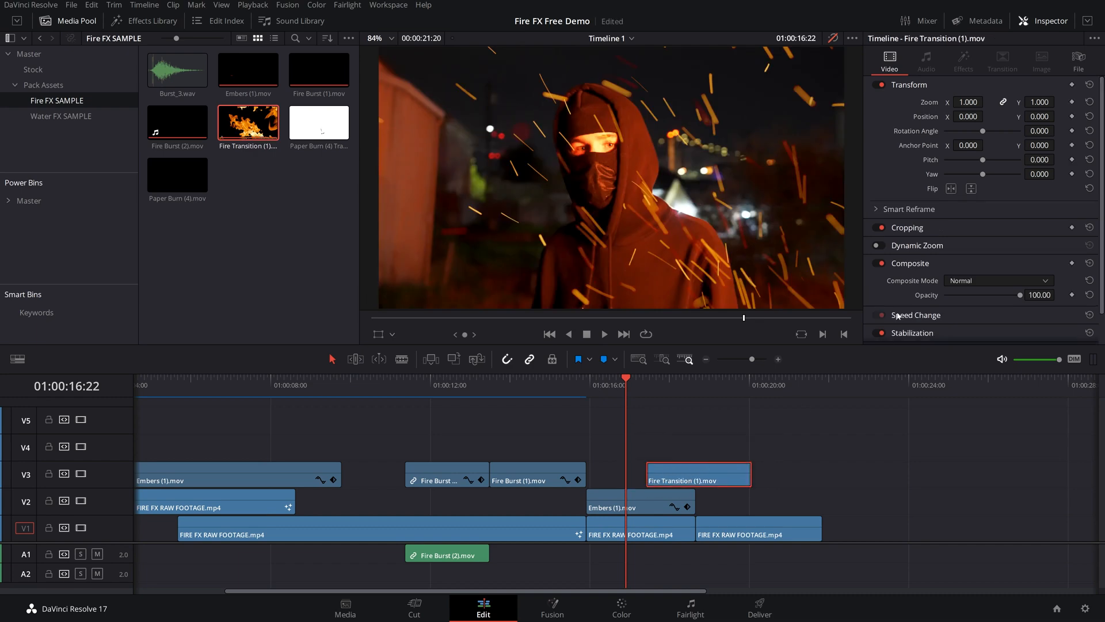
left_click(998, 280)
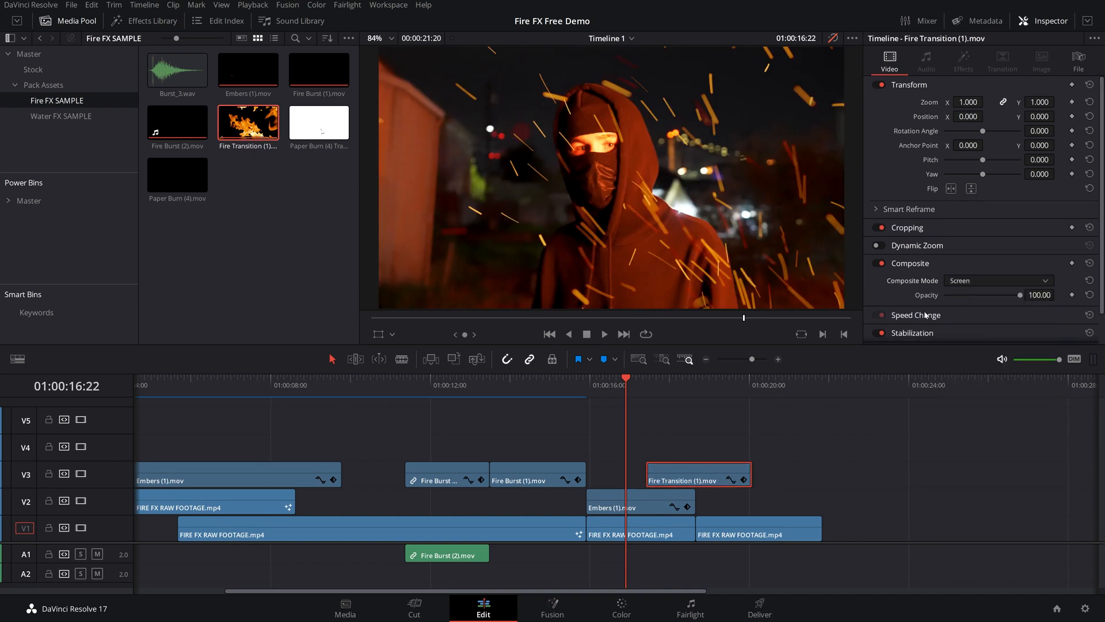
left_click(604, 334)
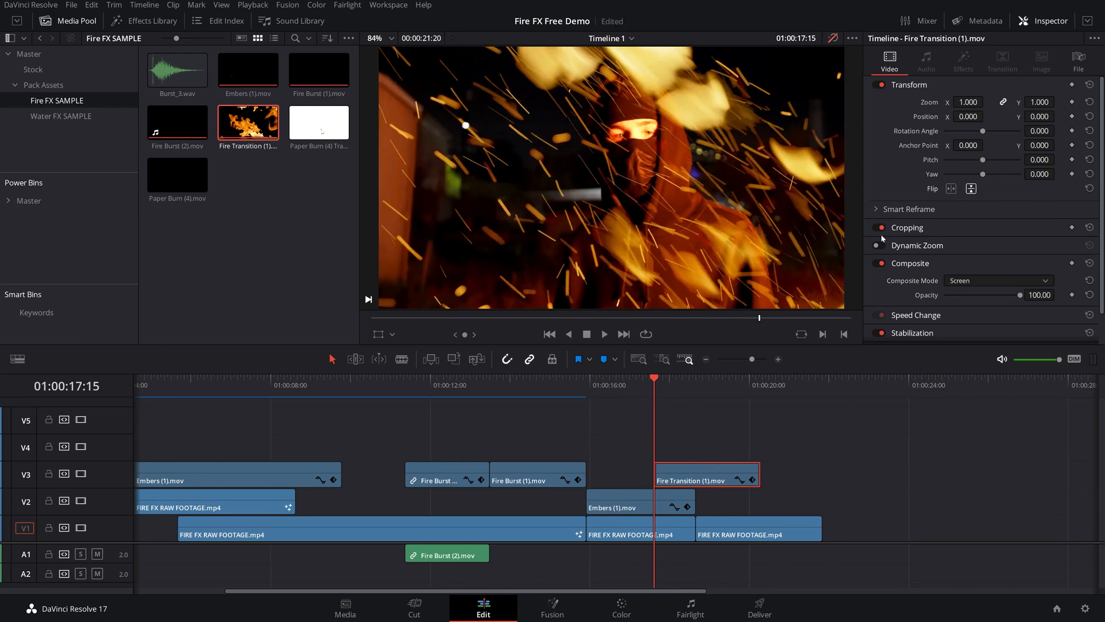
left_click(604, 334)
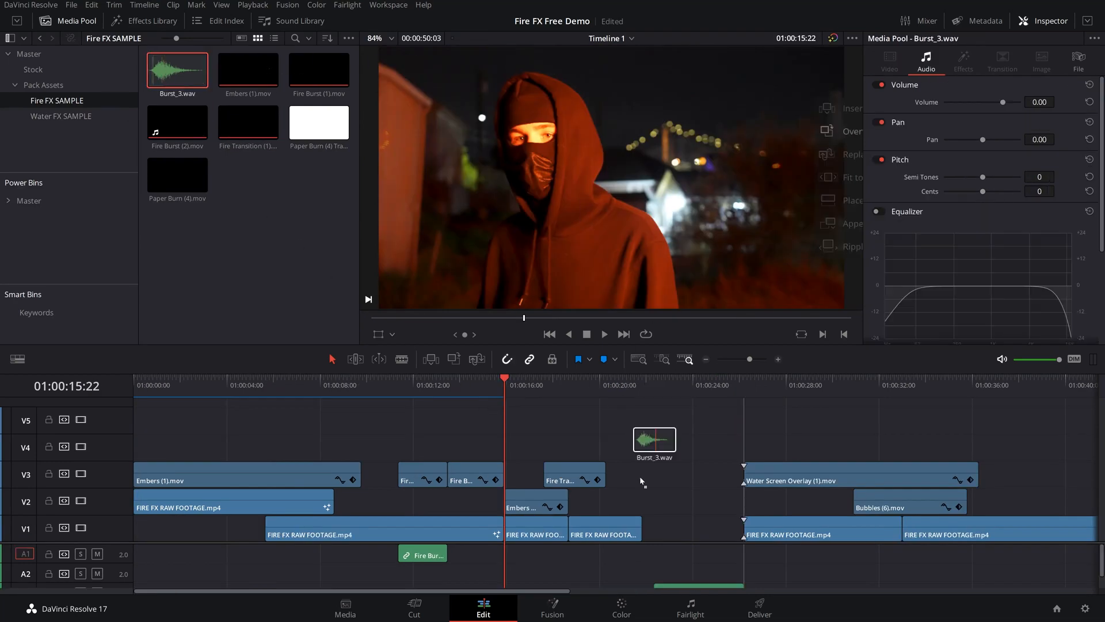
Put Burst_3.wav on A1 beneath the fire transition and play it back from just before the cut
left_click_drag(654, 441, 550, 555)
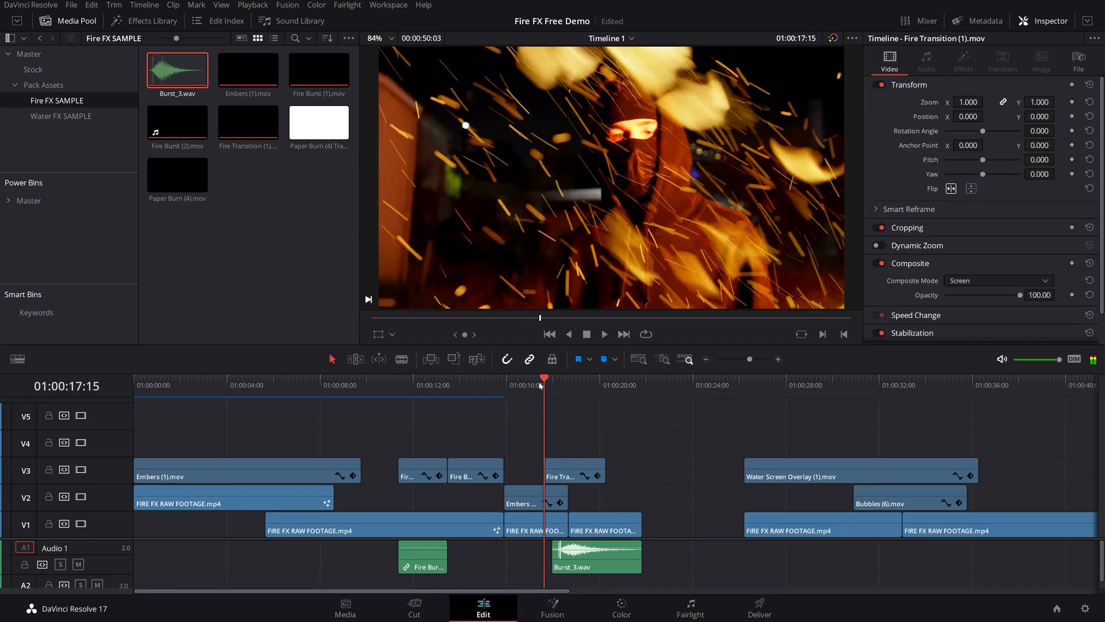
left_click(604, 334)
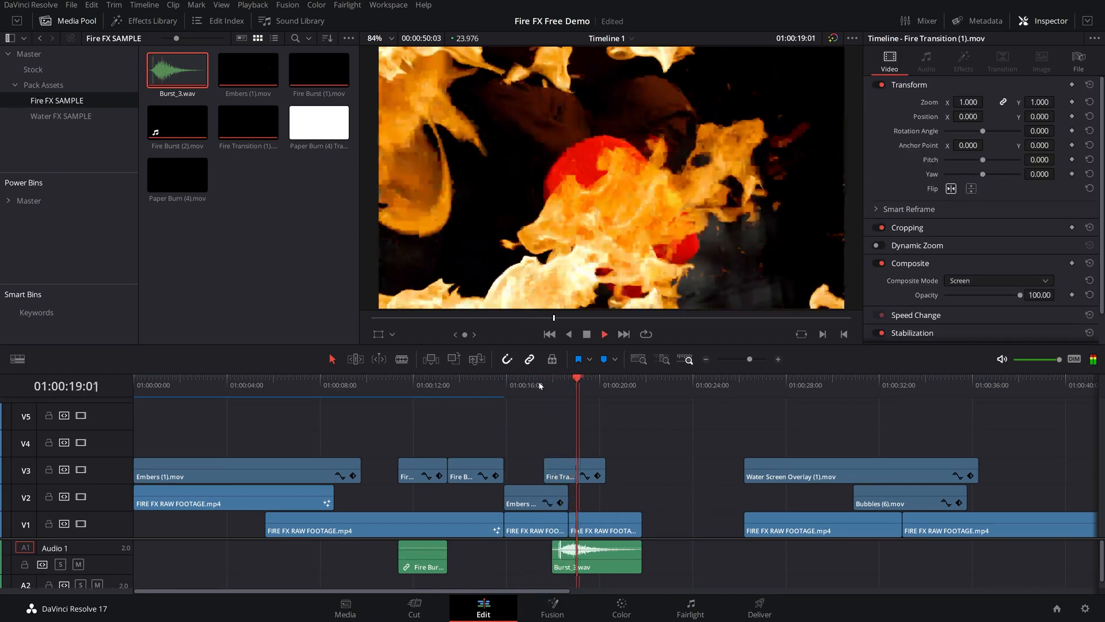
left_click(621, 614)
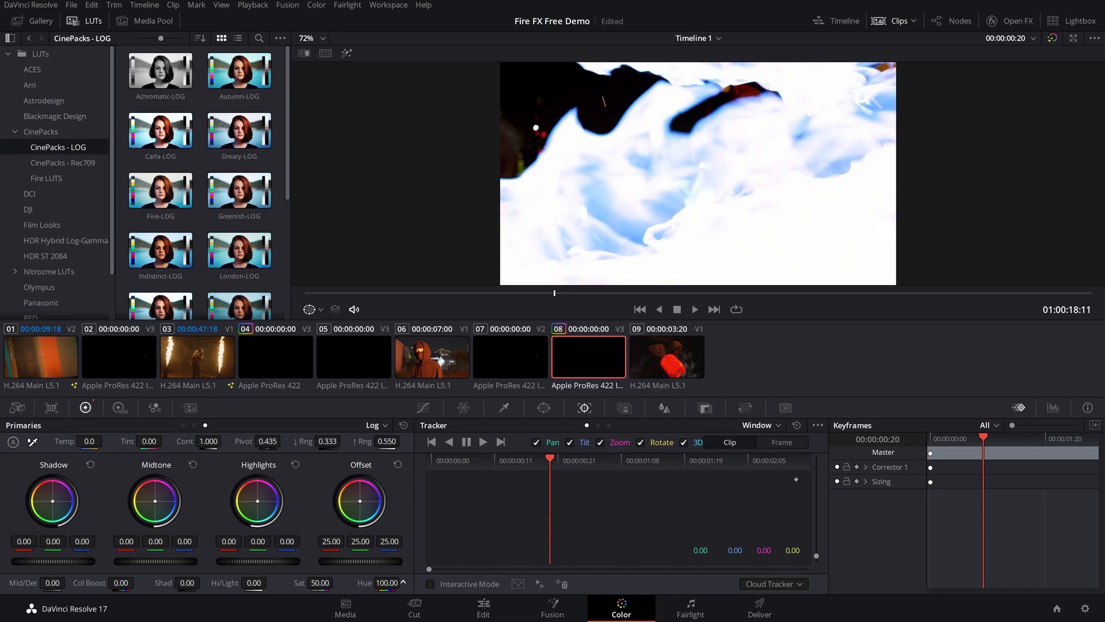
Preview a CinePacks Fire LUT on the fire transition clip, tinting it red
left_click(46, 177)
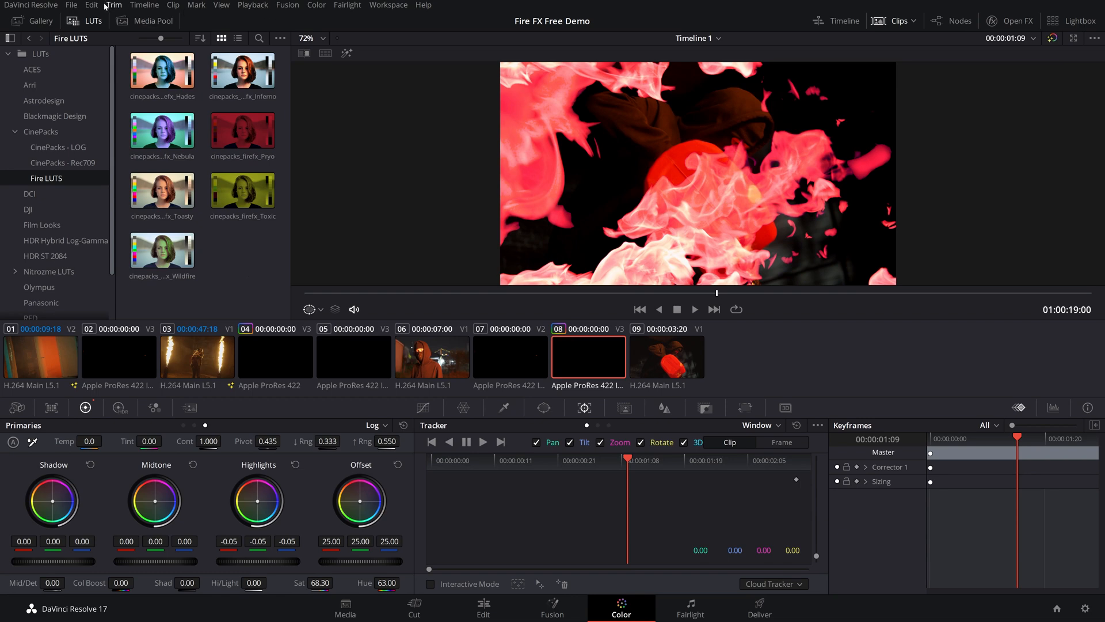
left_click(111, 5)
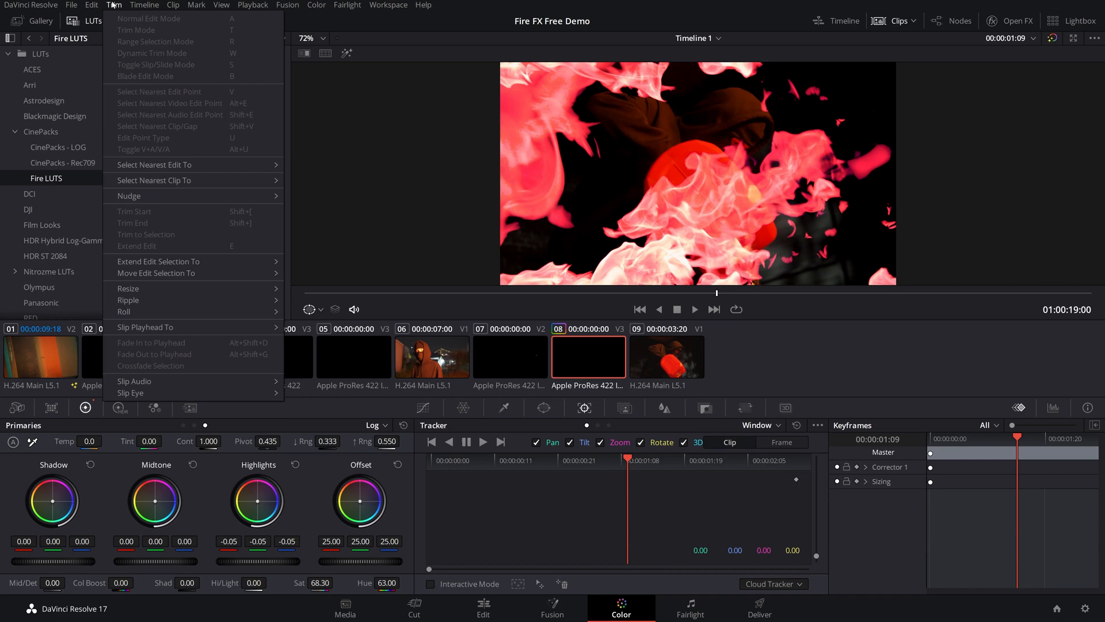
left_click(77, 4)
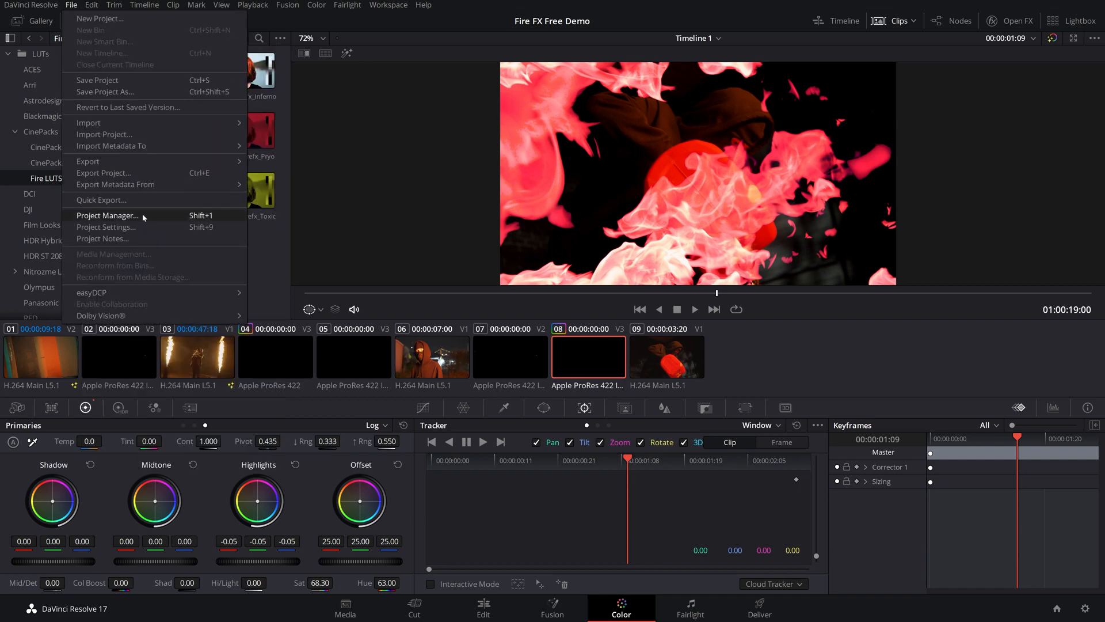
left_click(106, 227)
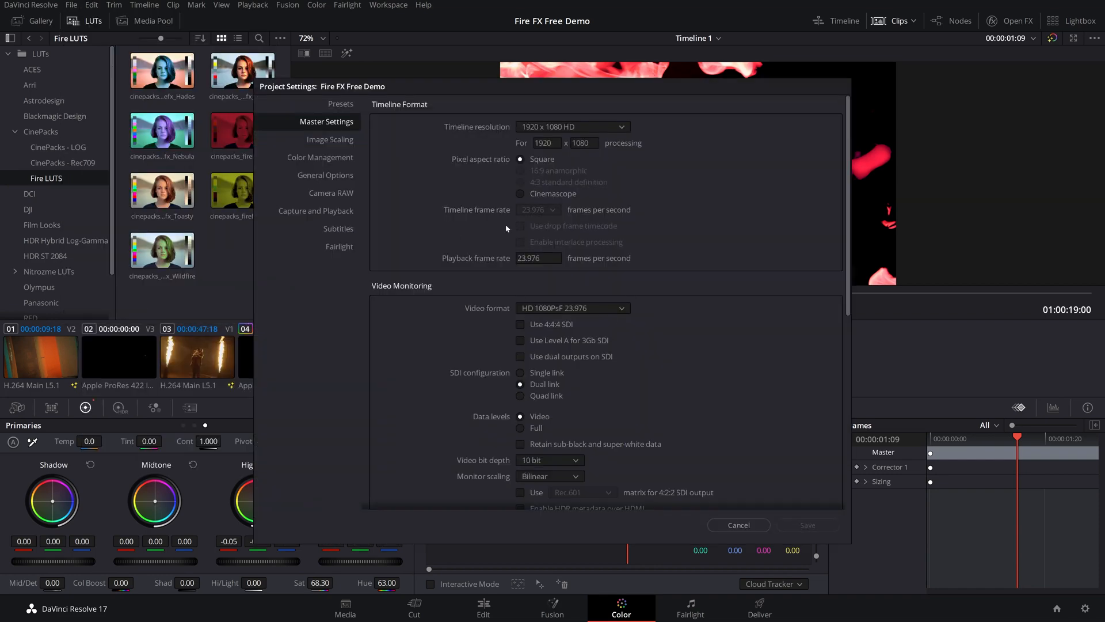
left_click(320, 157)
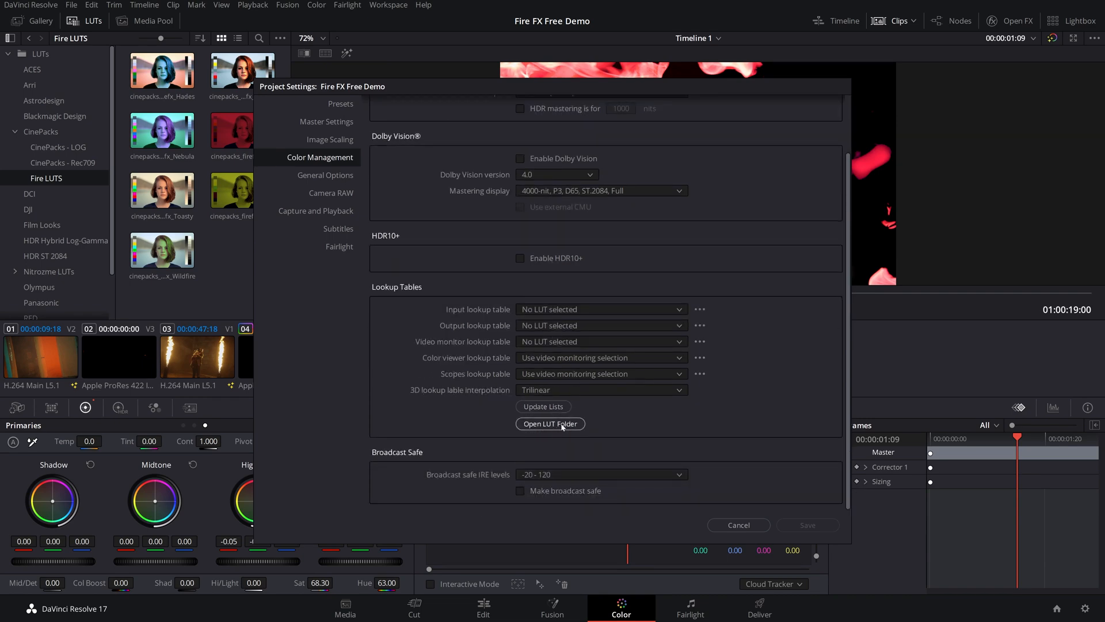
left_click(550, 424)
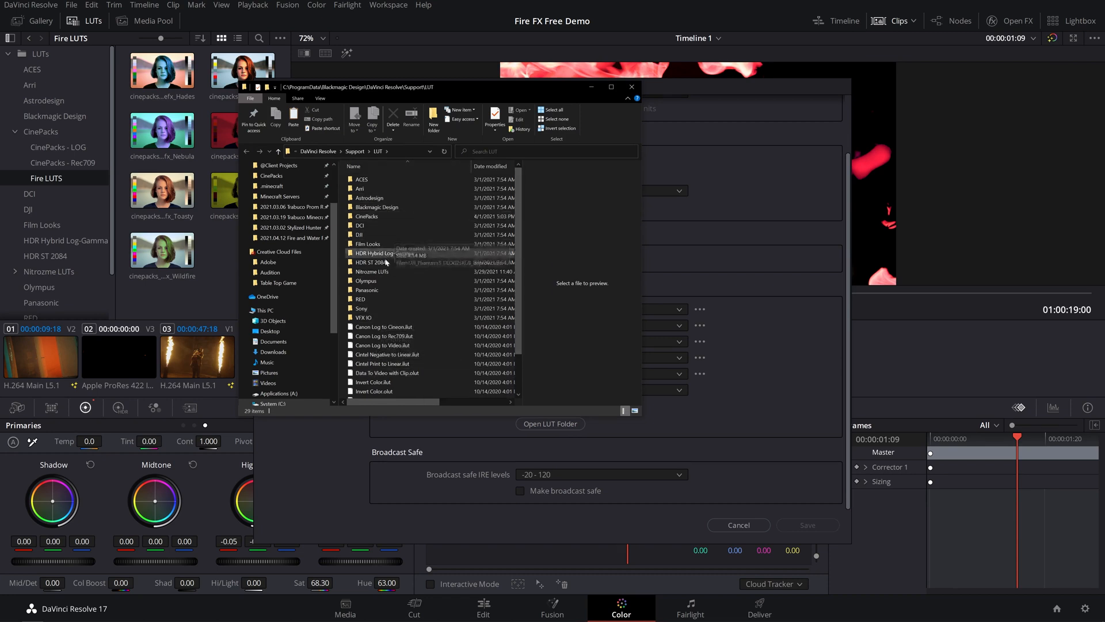
mouse_move(537, 211)
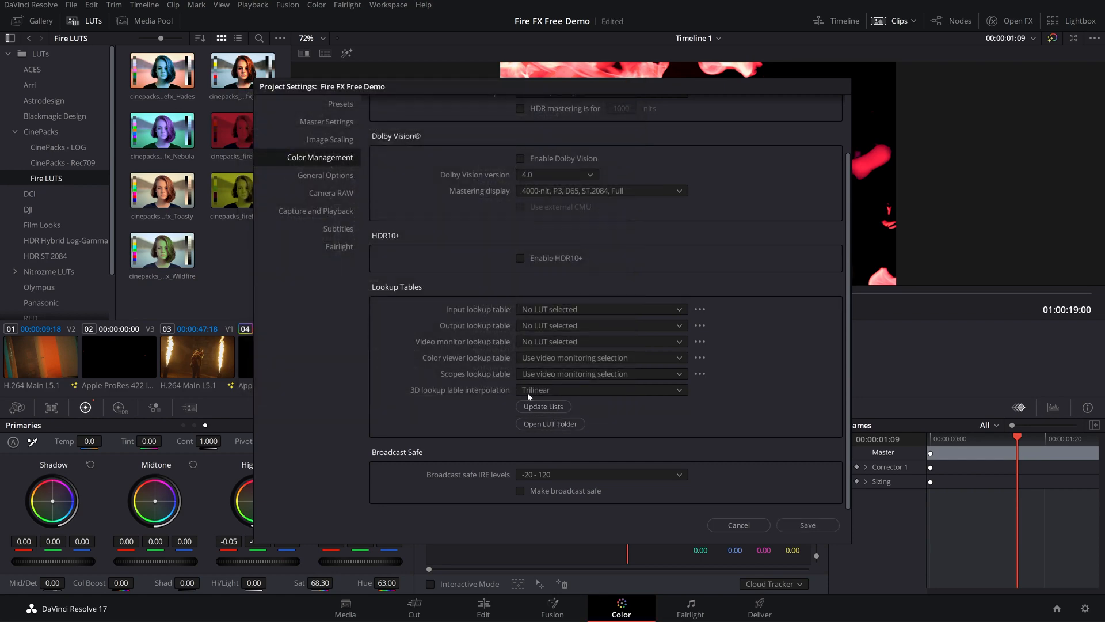
mouse_move(603, 325)
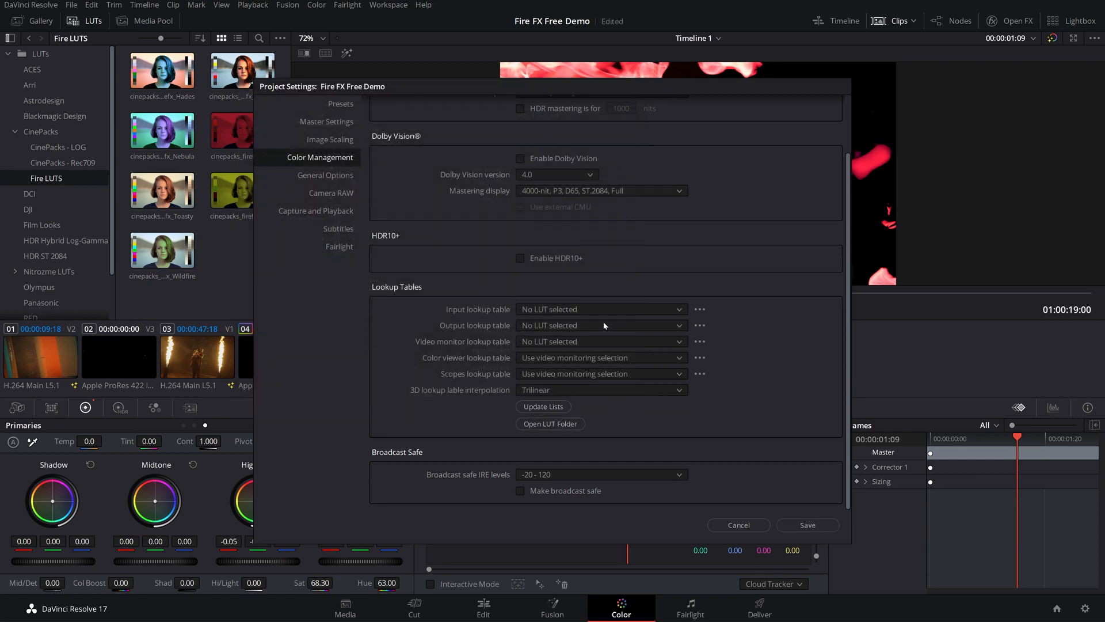
left_click(739, 525)
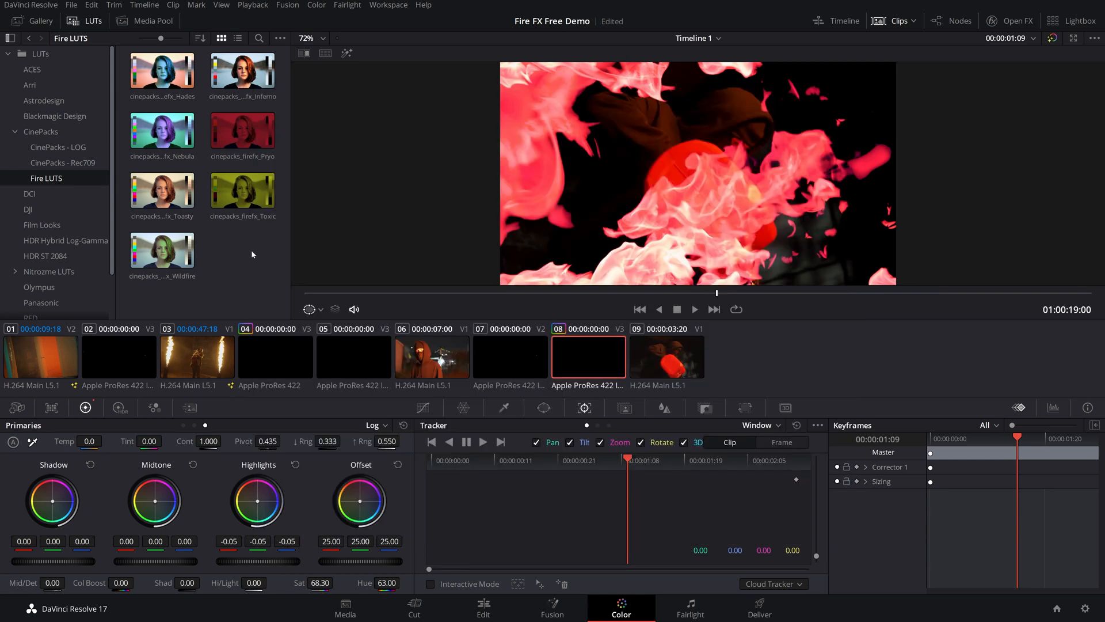
mouse_move(251, 256)
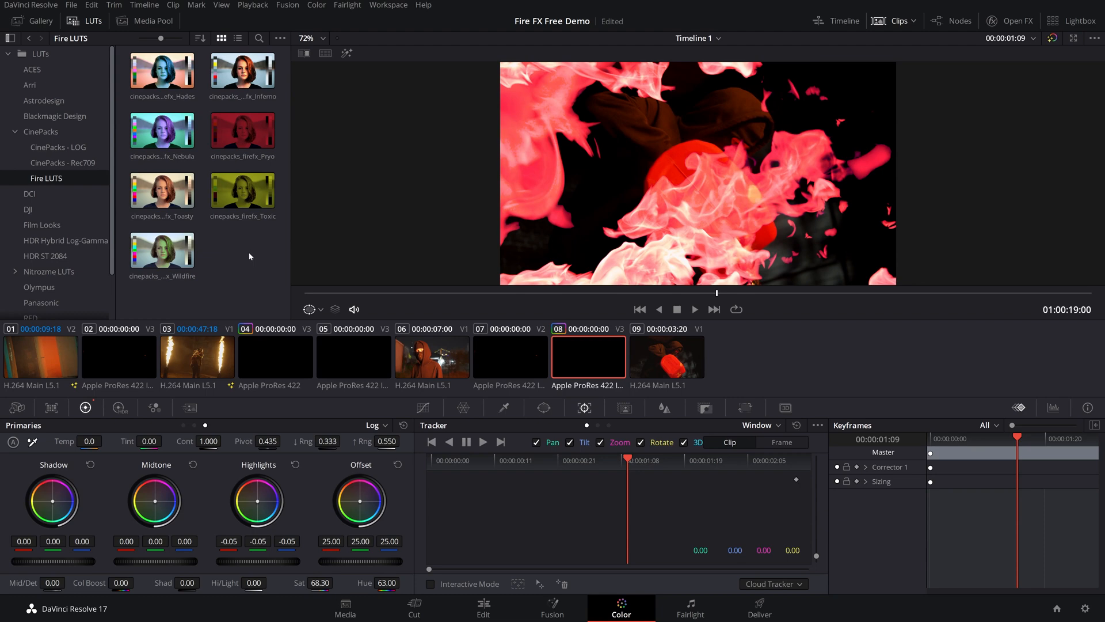
mouse_move(236, 246)
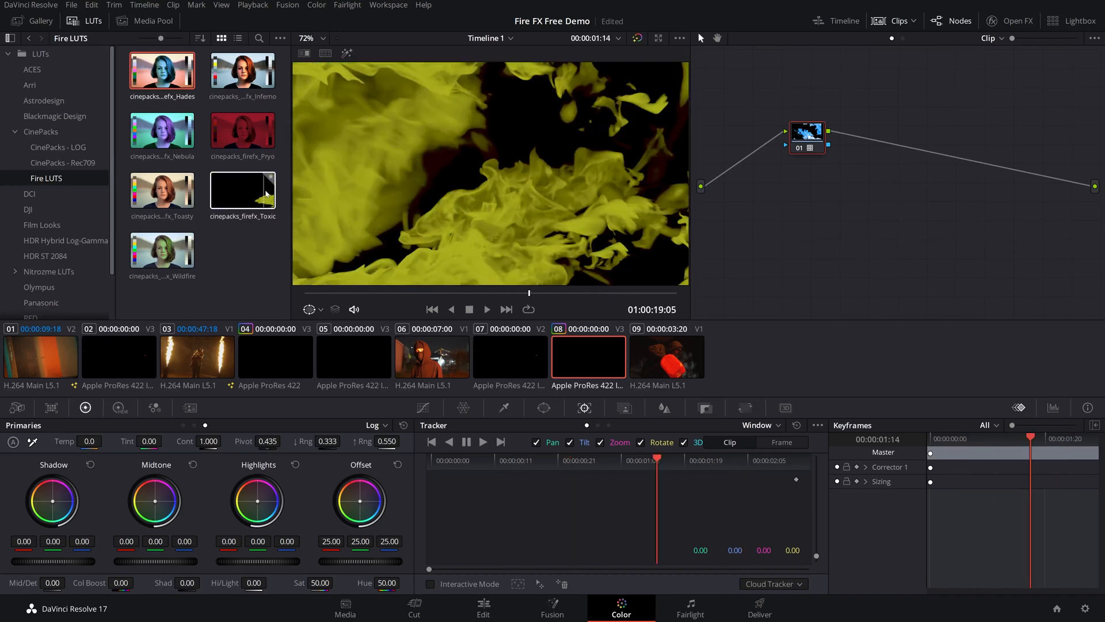
Try the Toxic LUT, then apply the Inferno LUT to the current node and play back
double_click(242, 190)
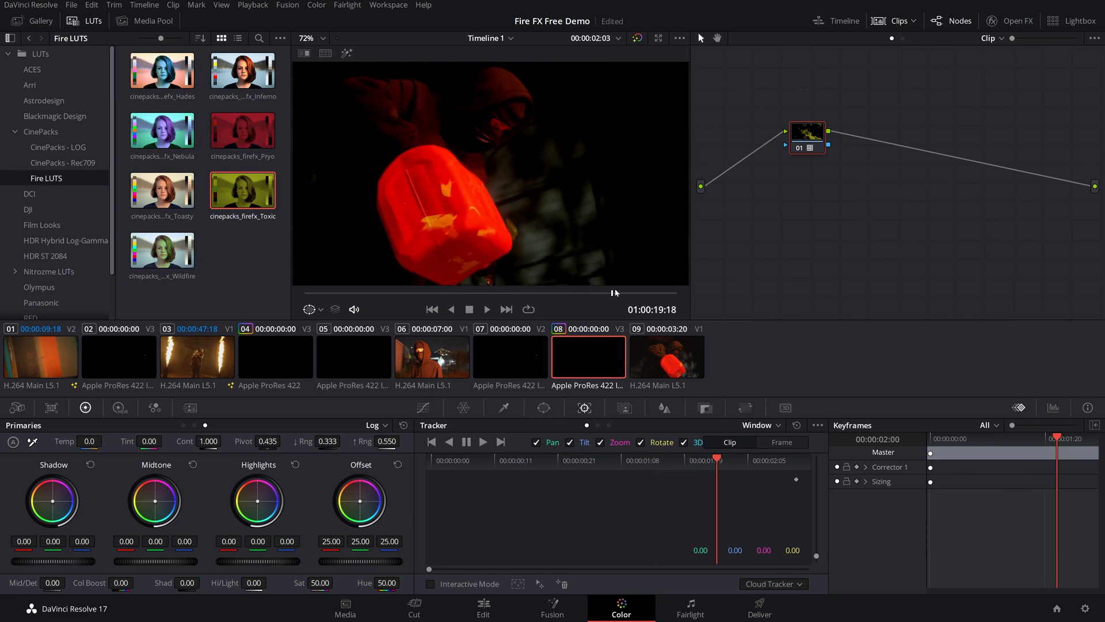
right_click(242, 72)
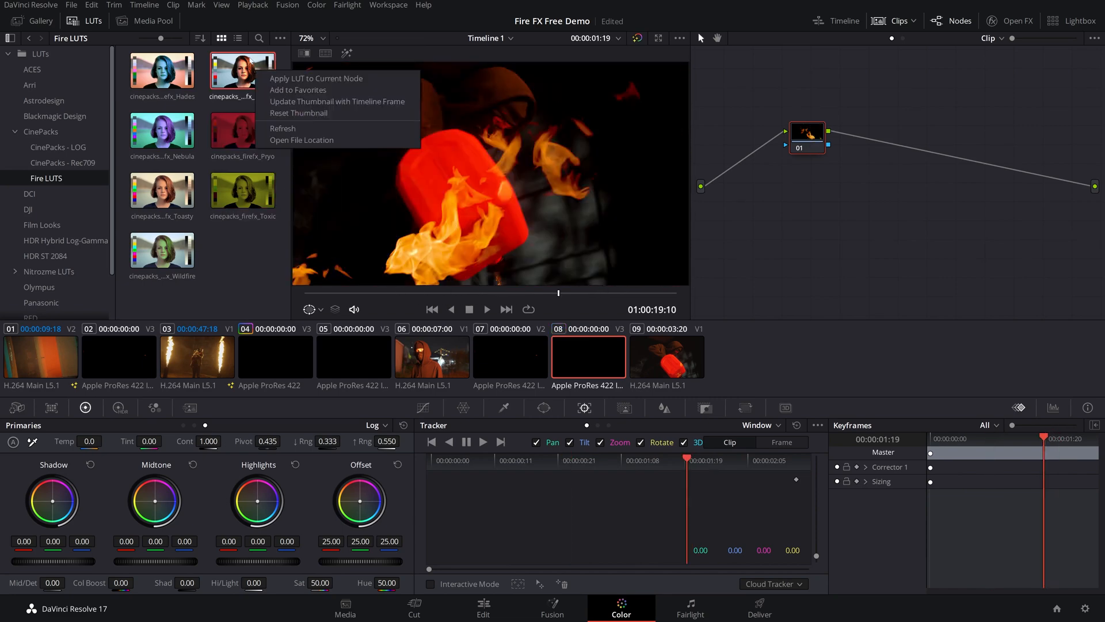
left_click(316, 79)
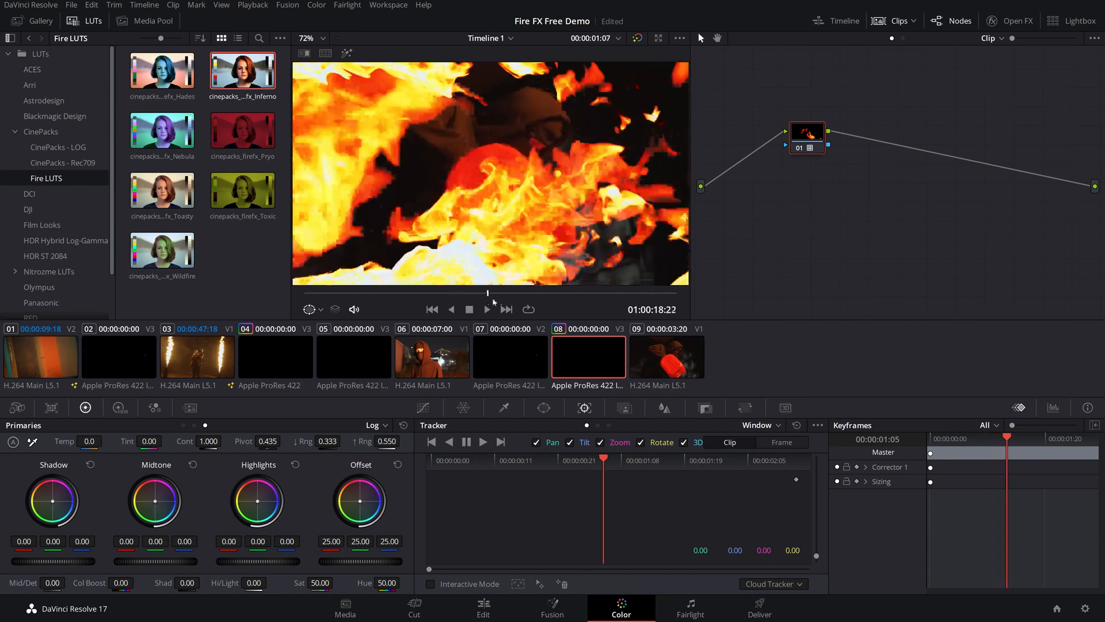
left_click(484, 610)
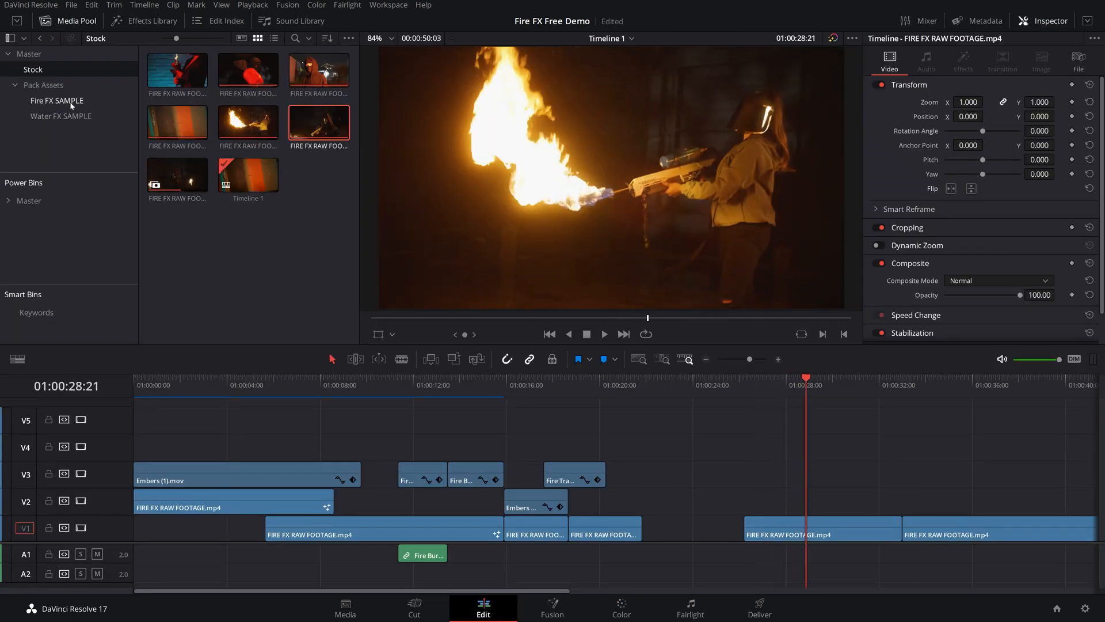
Add Bubbles (6) on V2 and Water Screen Overlay (1) on V3 from Water FX SAMPLE, composite mode Screen
left_click(59, 115)
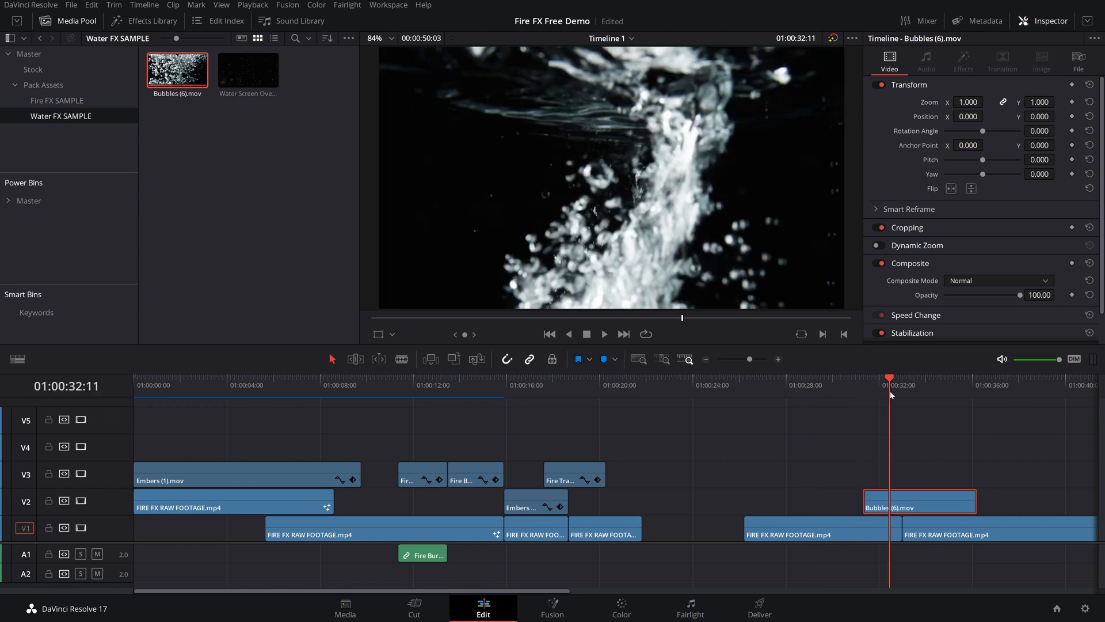
left_click(998, 279)
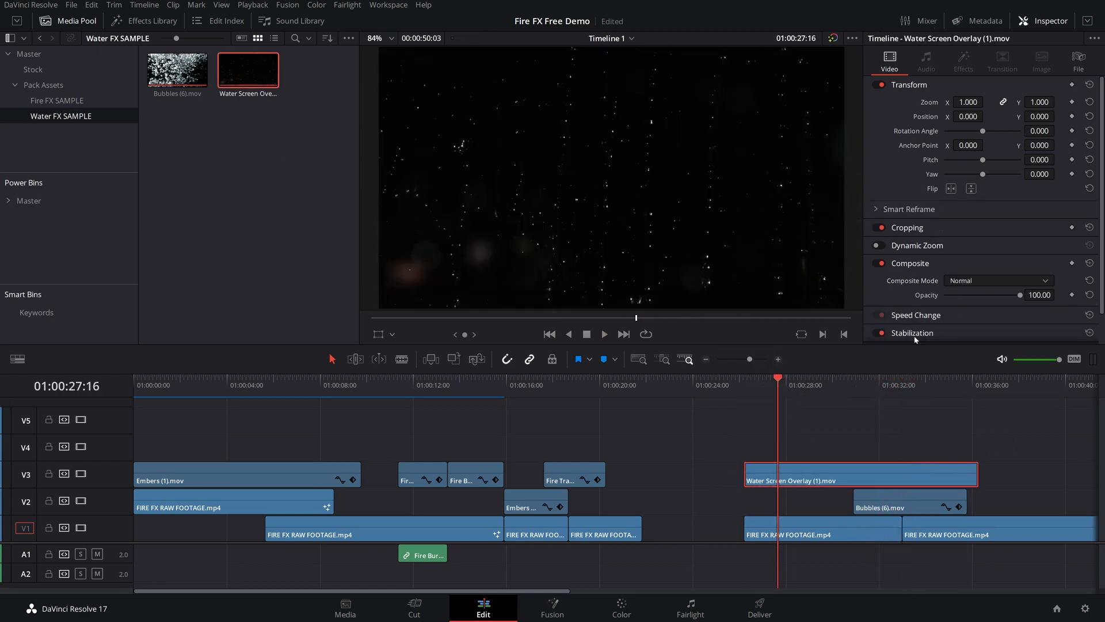
left_click(998, 280)
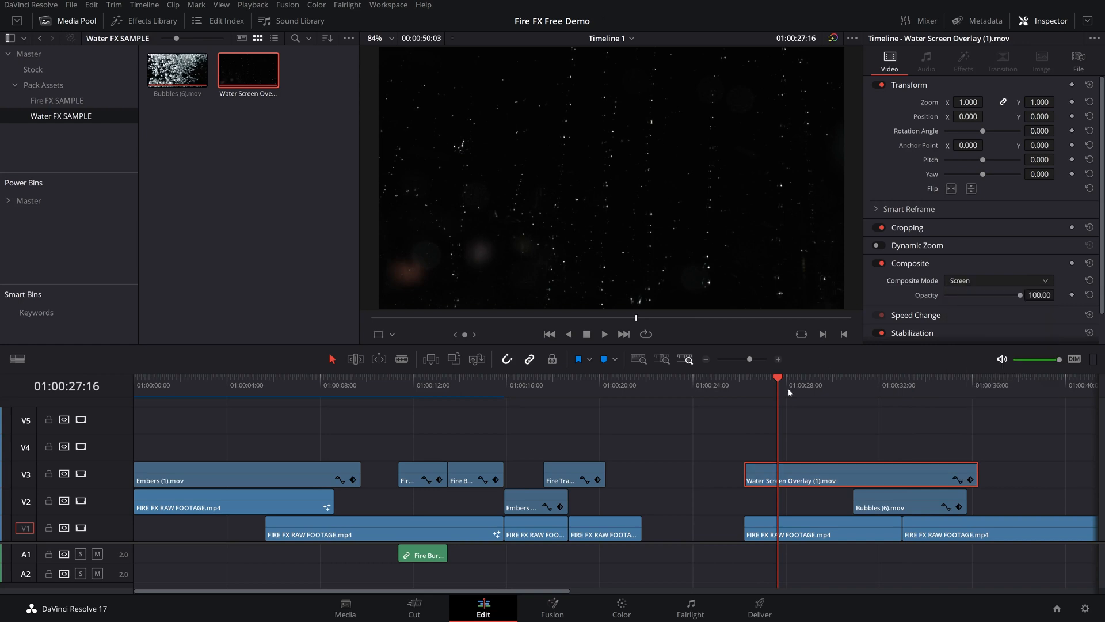
left_click(604, 334)
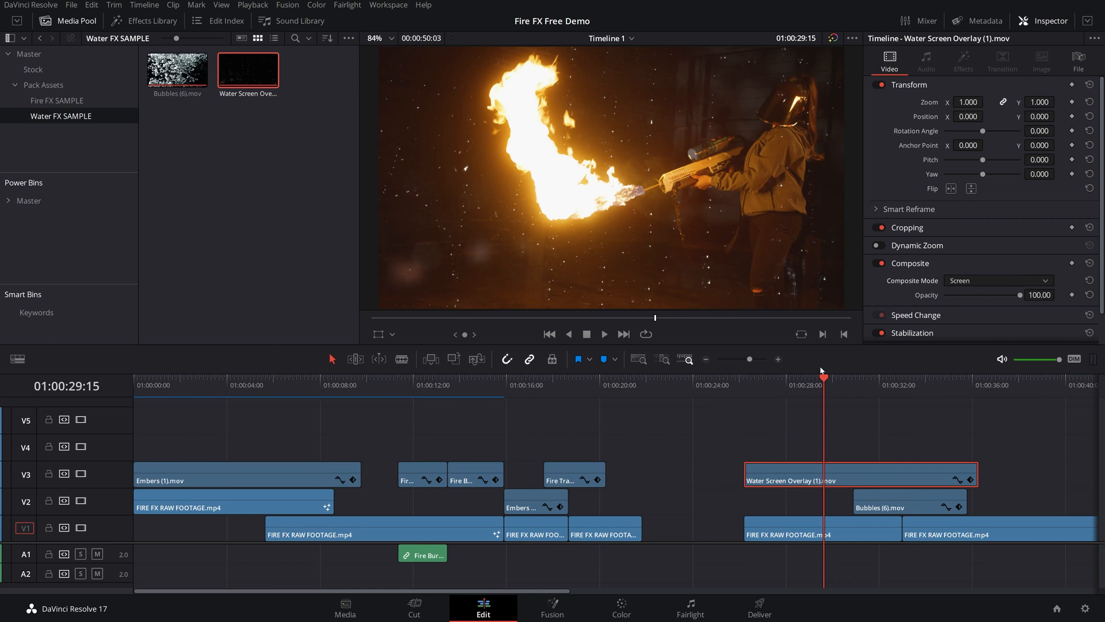
mouse_move(833, 371)
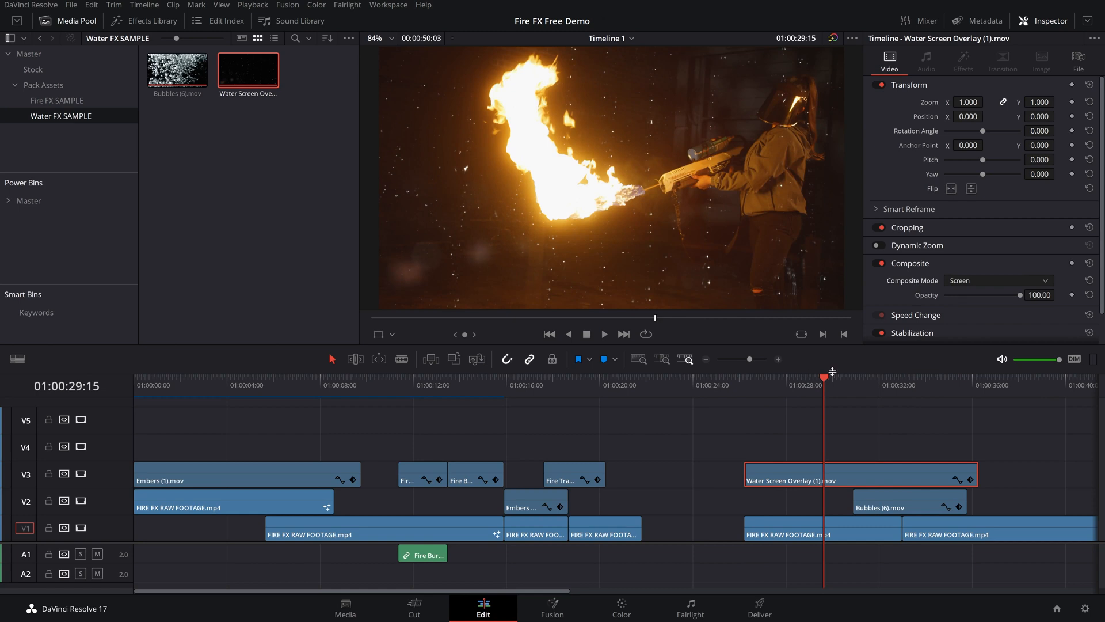